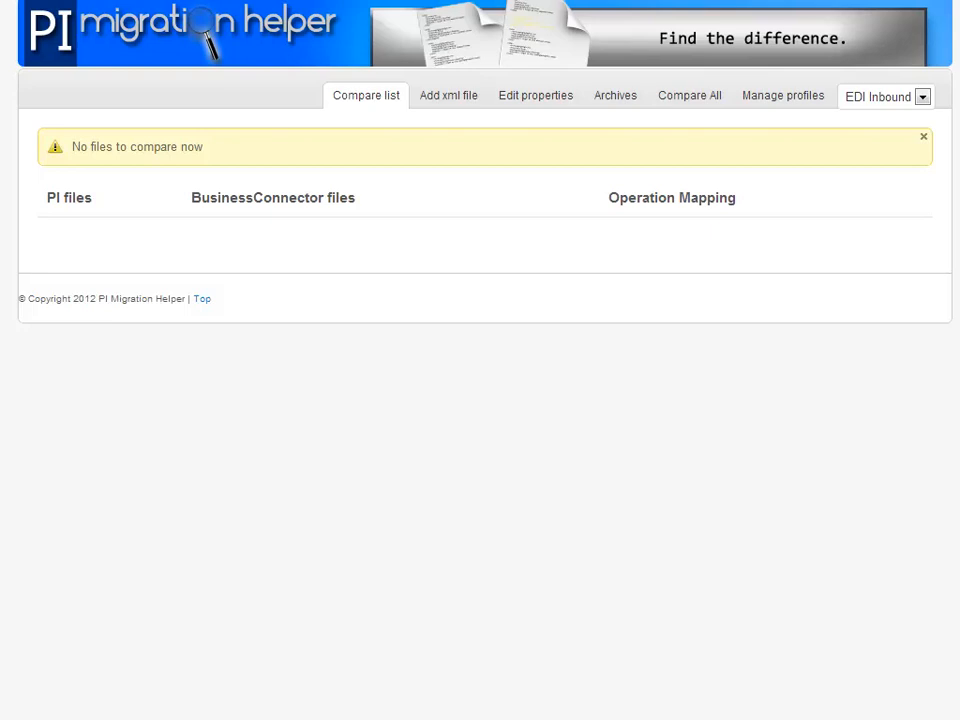
pyautogui.moveTo(782, 96)
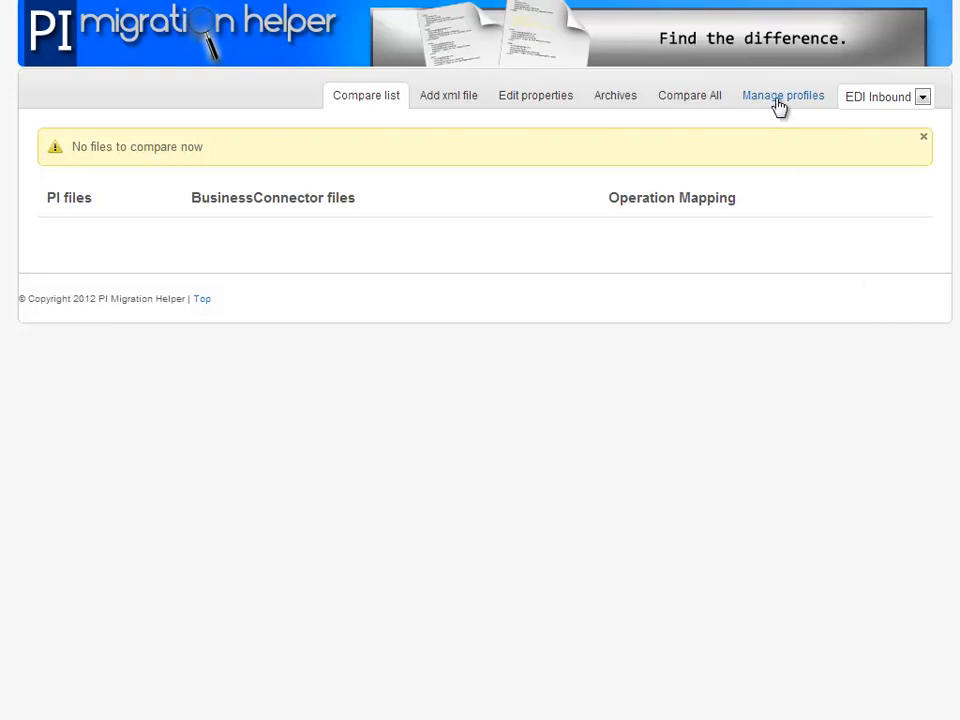
# Step: Open the profile management page with an empty form for a new profile
pyautogui.click(782, 96)
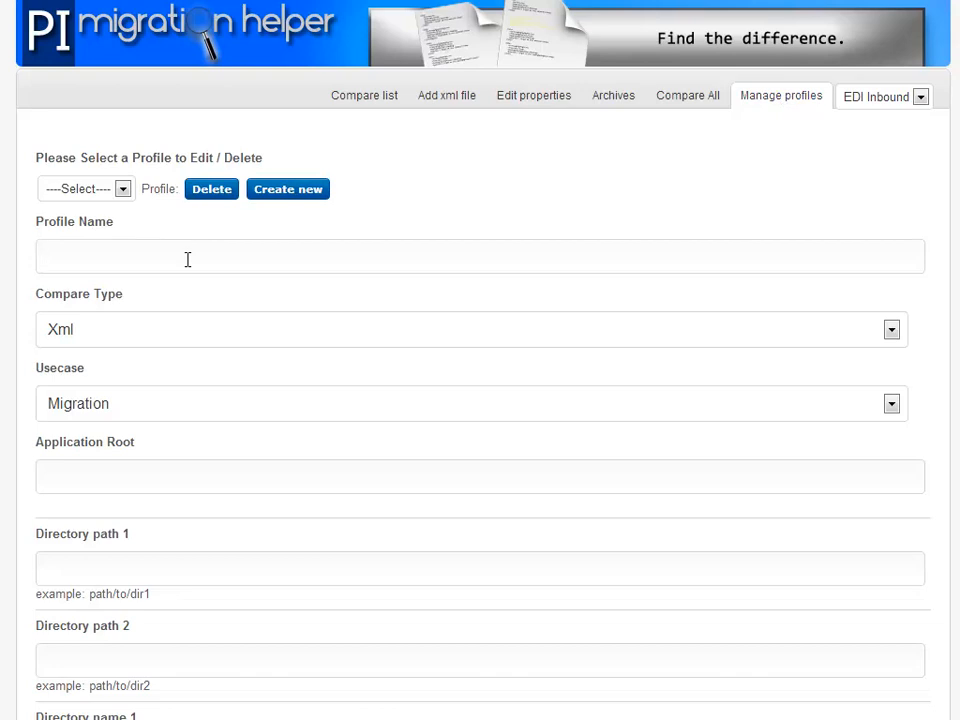
# Step: Enter TestRegression as the new profile's name
pyautogui.write('T')
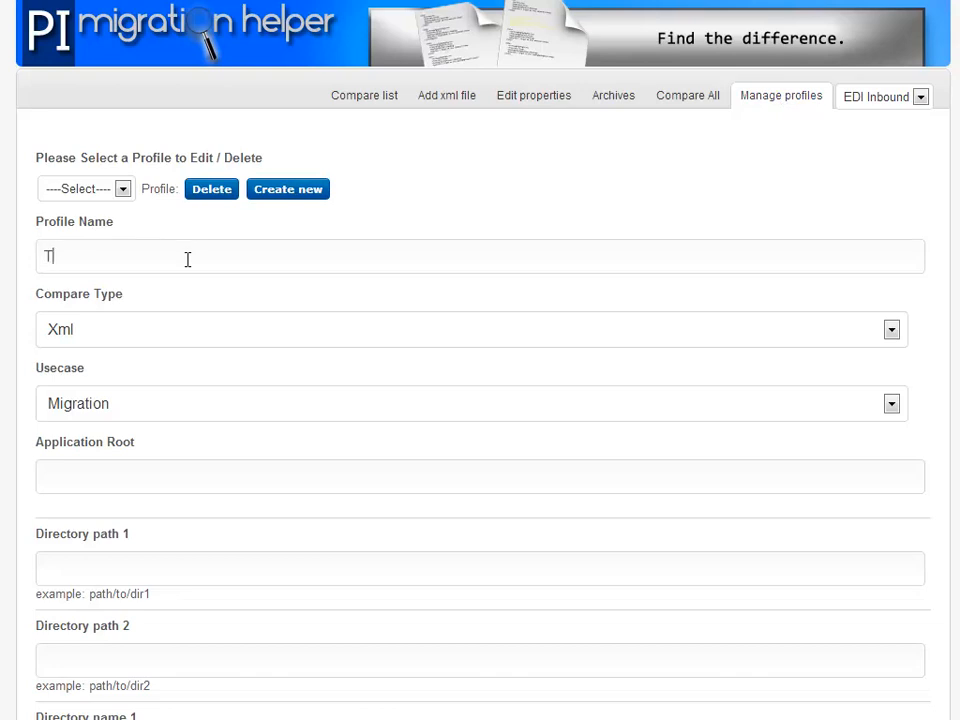
pyautogui.write('est')
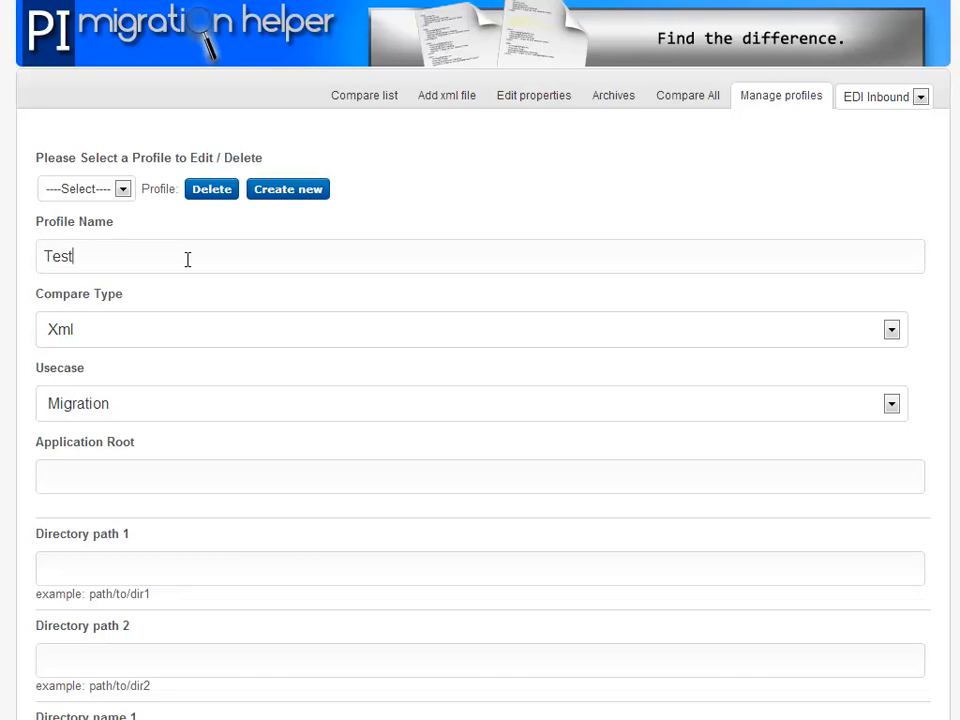
pyautogui.write('R')
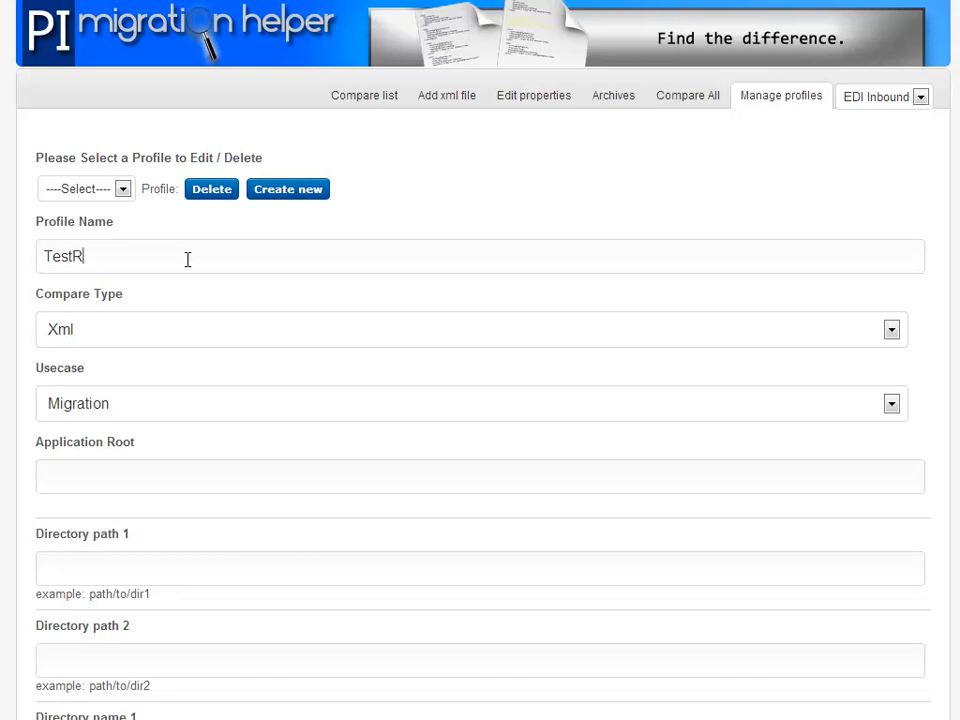
pyautogui.write('egression')
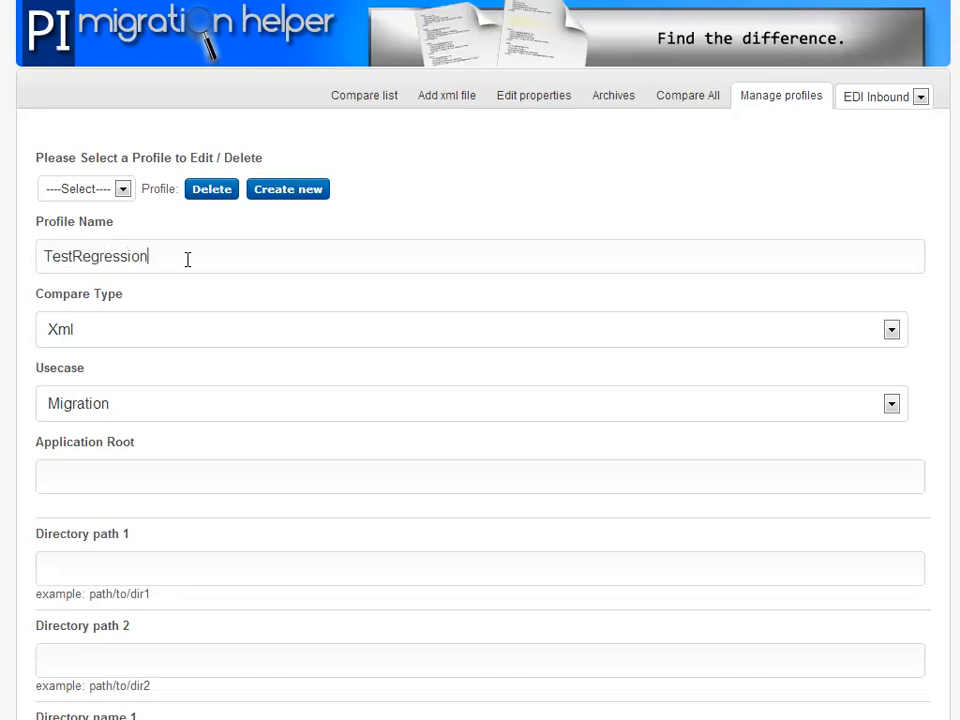
pyautogui.moveTo(164, 329)
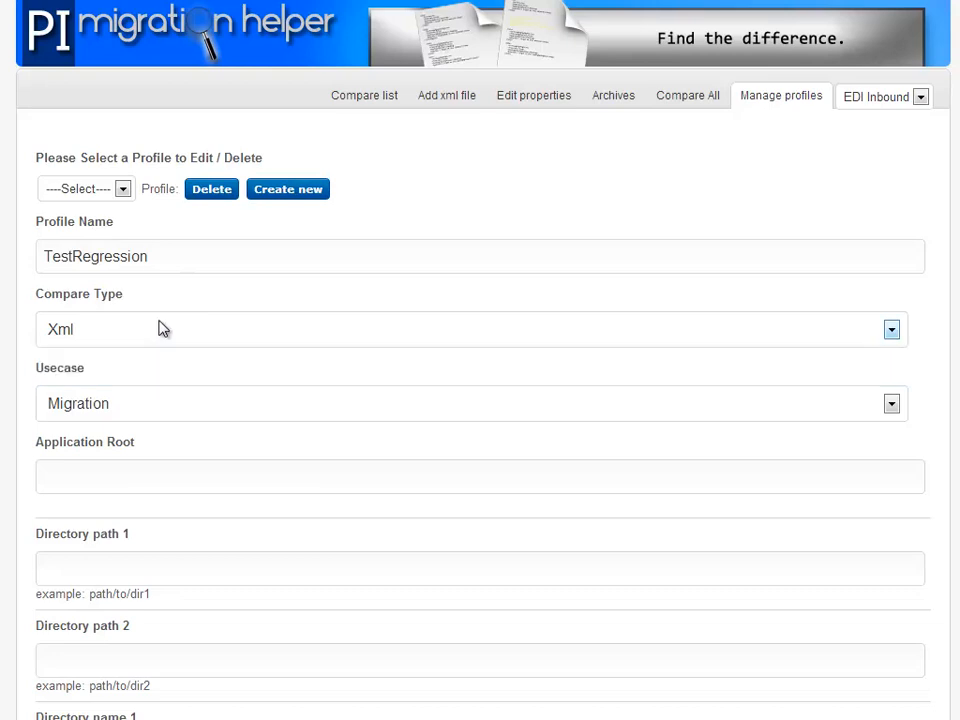
# Step: Set use case Regression and application root /tmp/piroot/regressiontest
pyautogui.click(470, 403)
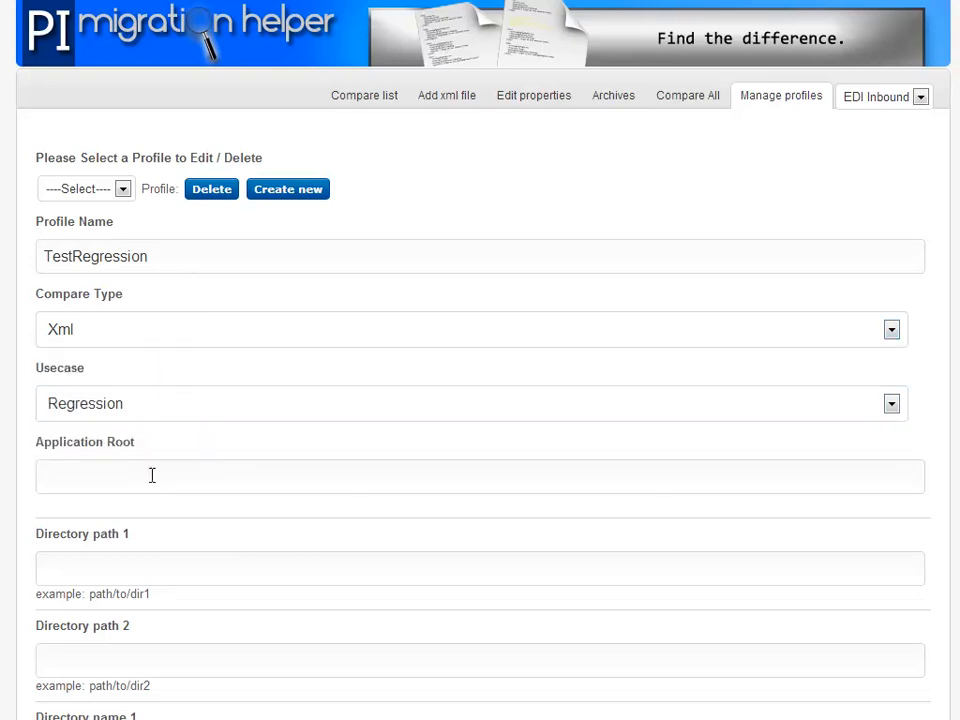
pyautogui.write('/tmp')
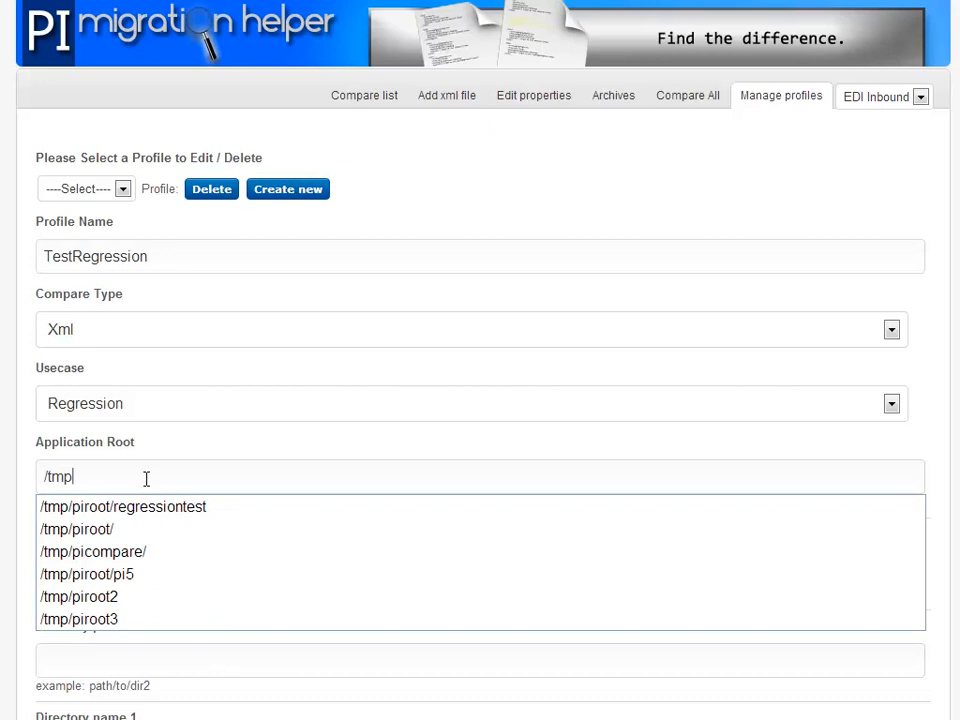
pyautogui.click(75, 529)
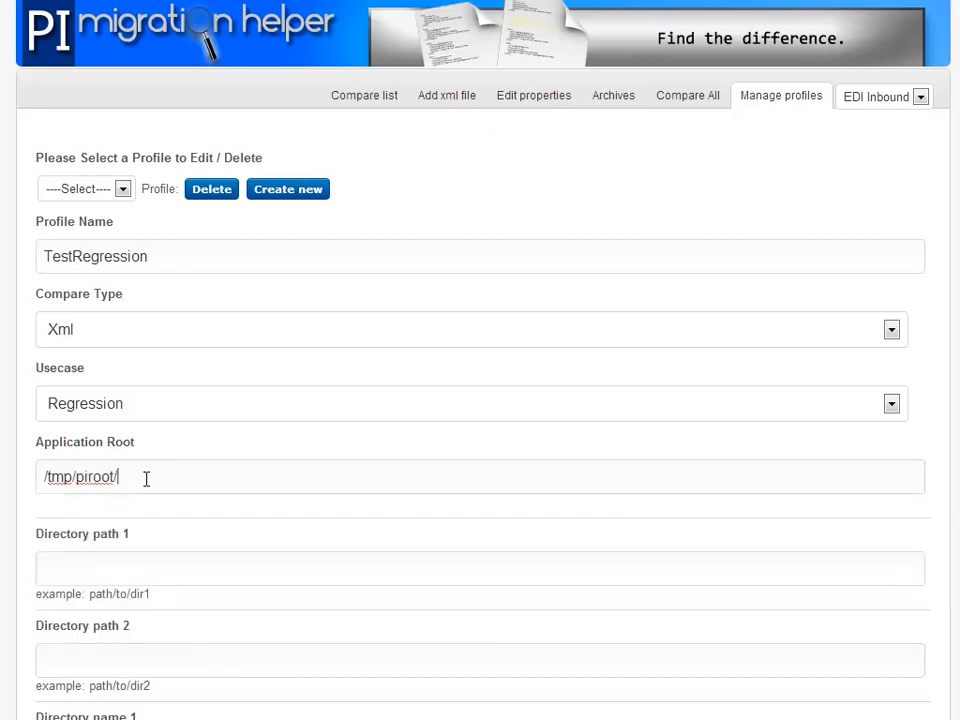
pyautogui.write('reg')
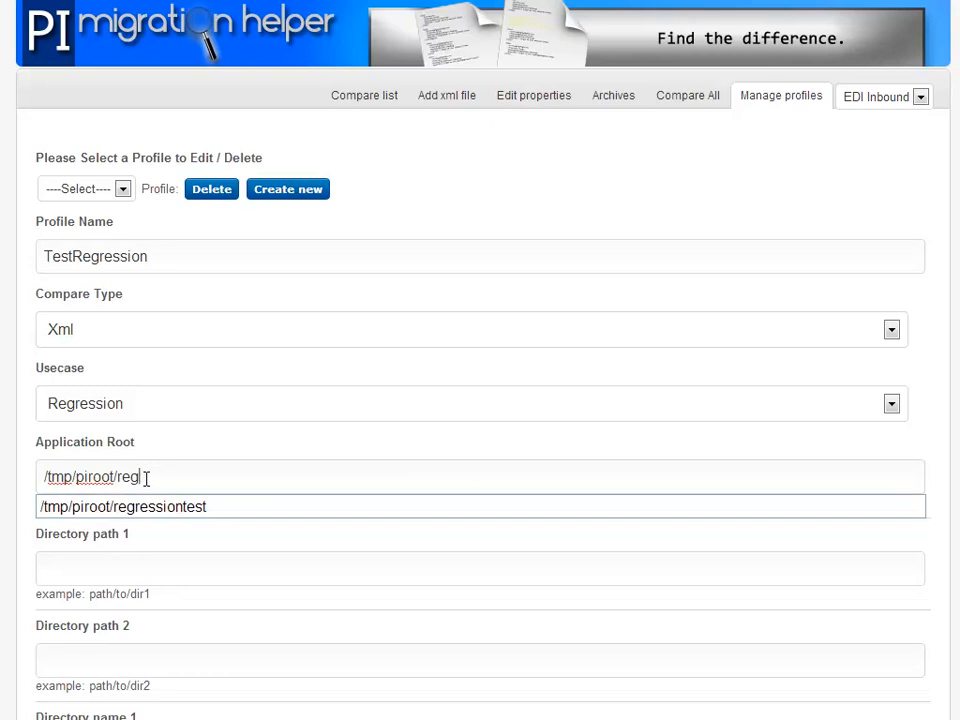
pyautogui.click(123, 506)
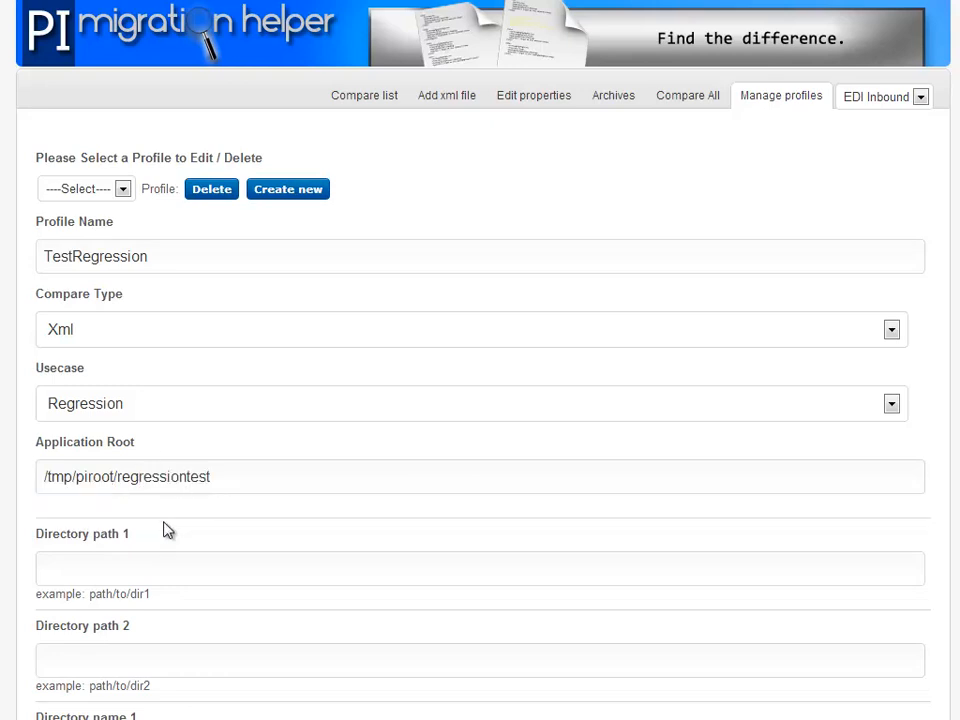
# Step: Enter directory paths current and testcase, and check the names Current and Test case
pyautogui.click(135, 568)
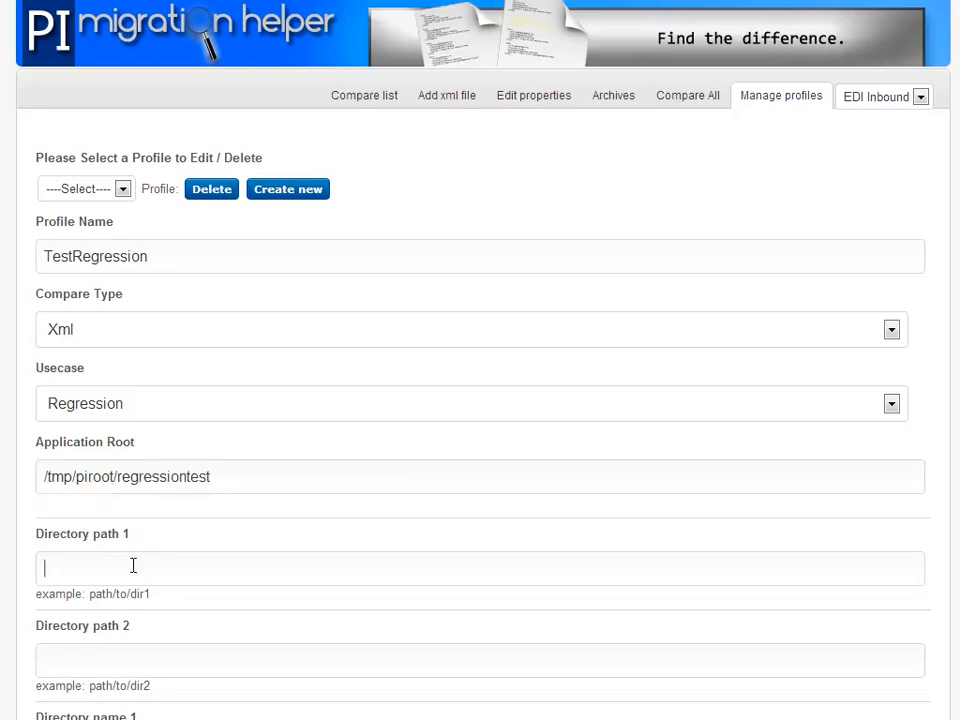
pyautogui.write('te')
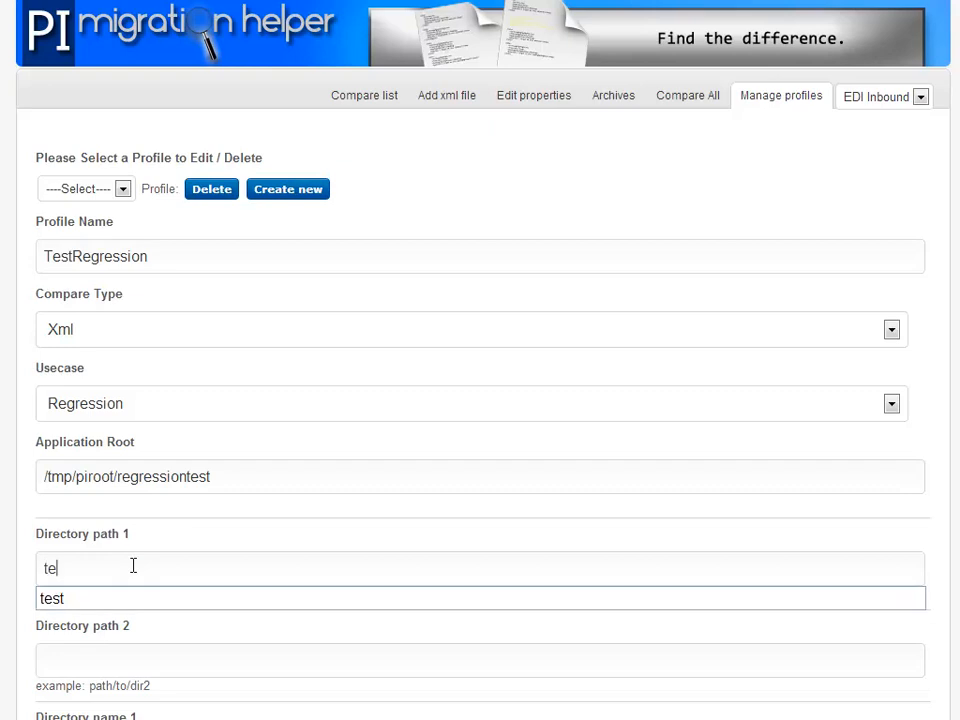
pyautogui.write('curren')
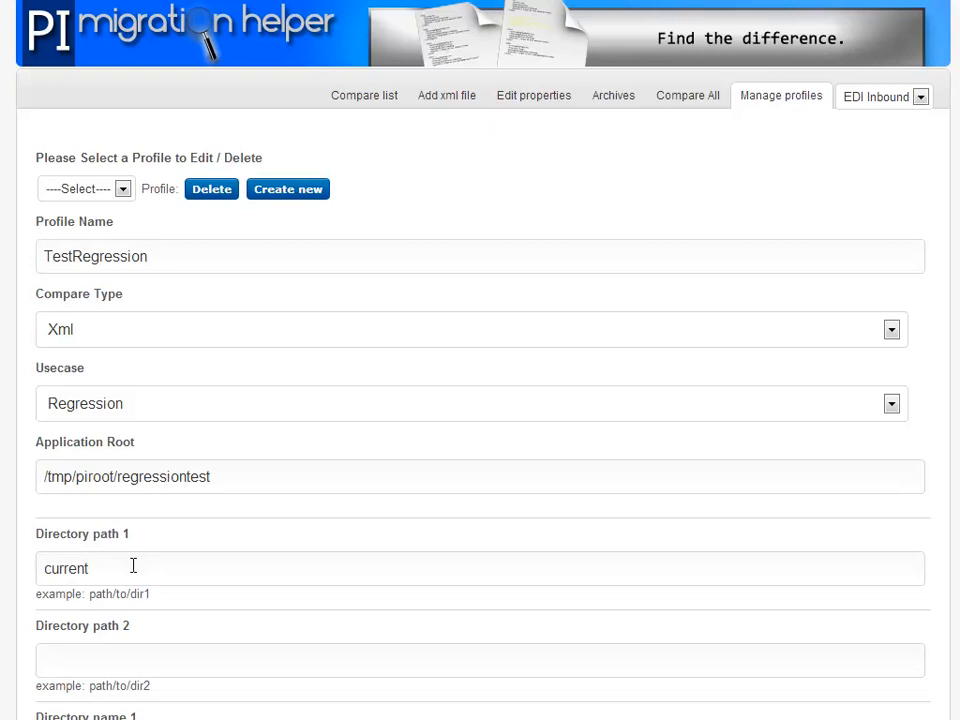
pyautogui.write('testc')
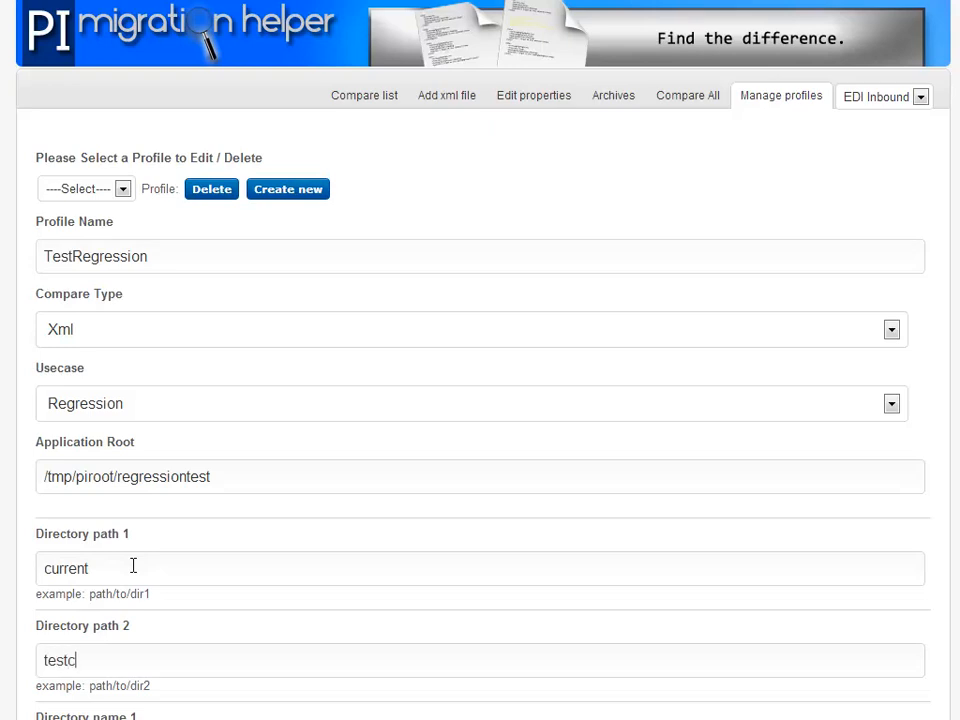
pyautogui.write('ase')
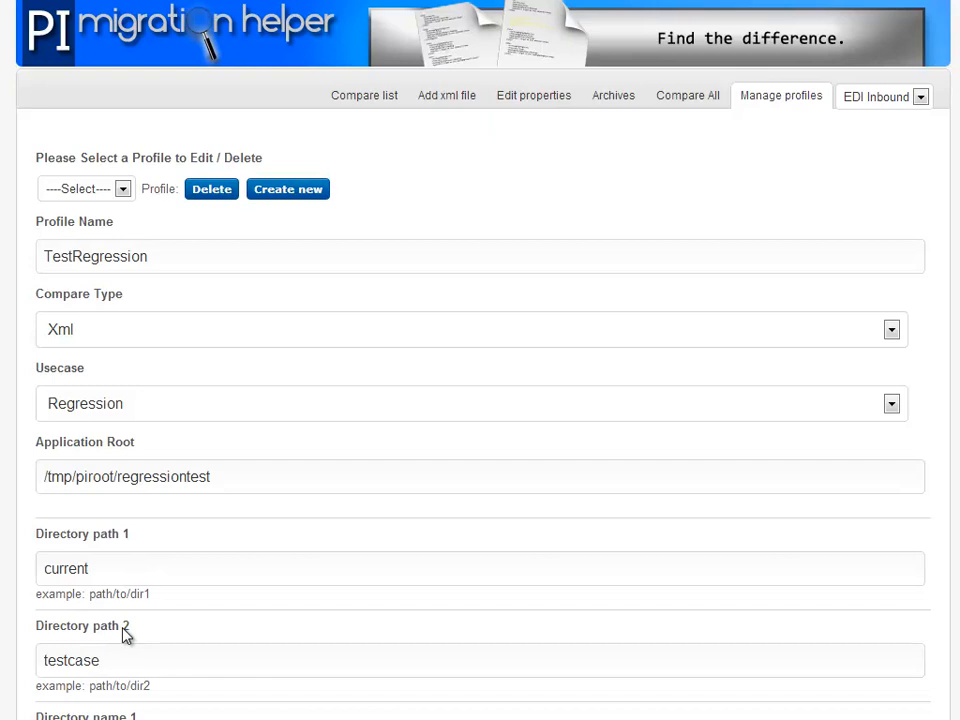
pyautogui.scroll(-3)
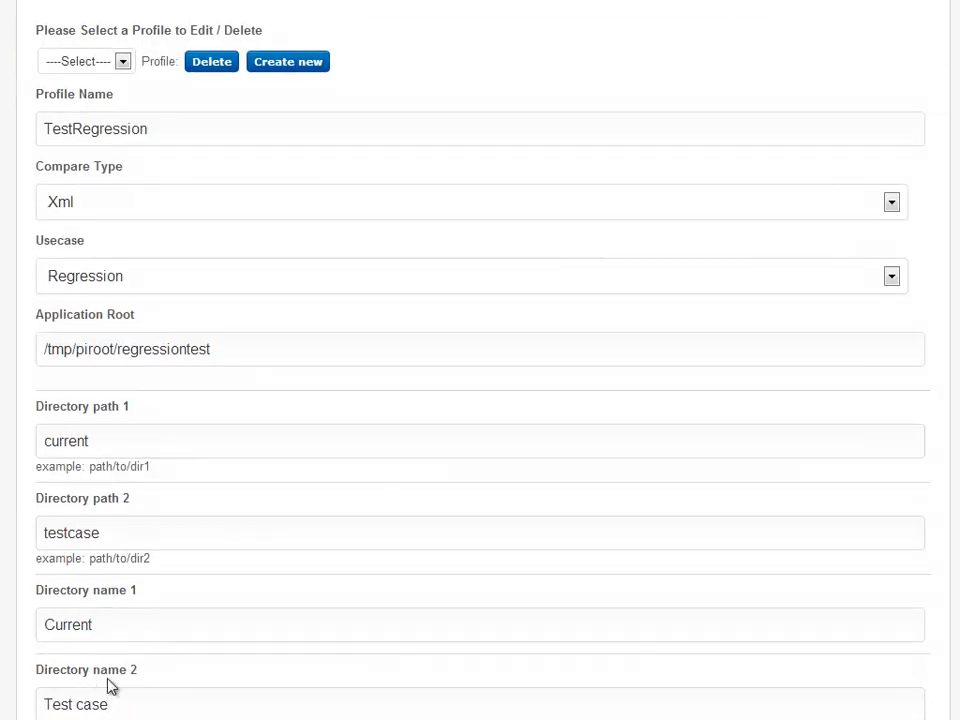
pyautogui.moveTo(166, 306)
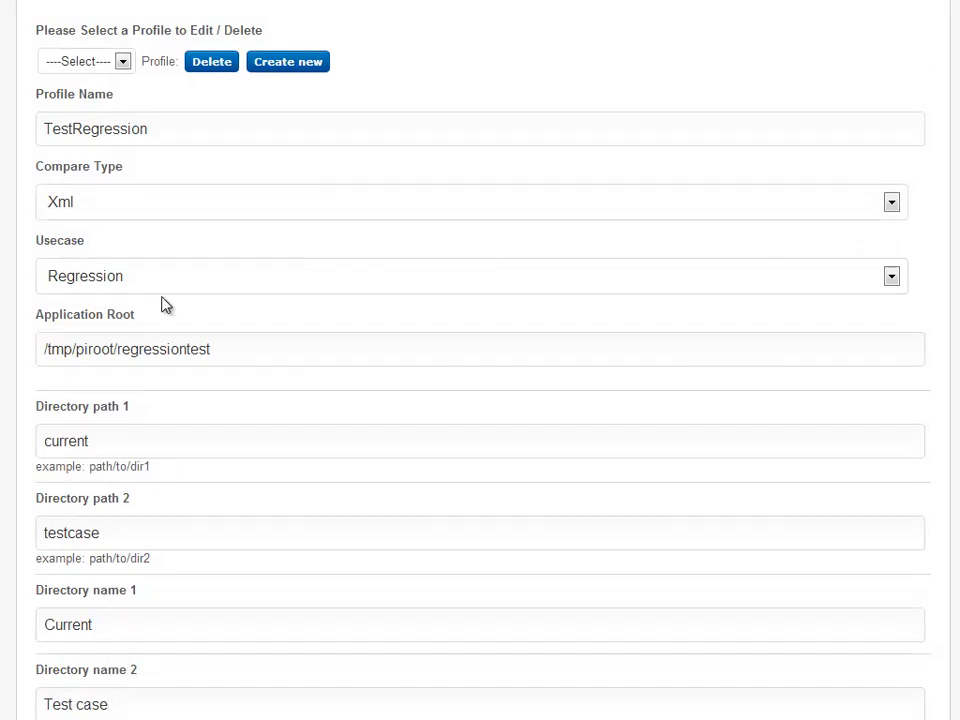
pyautogui.moveTo(156, 374)
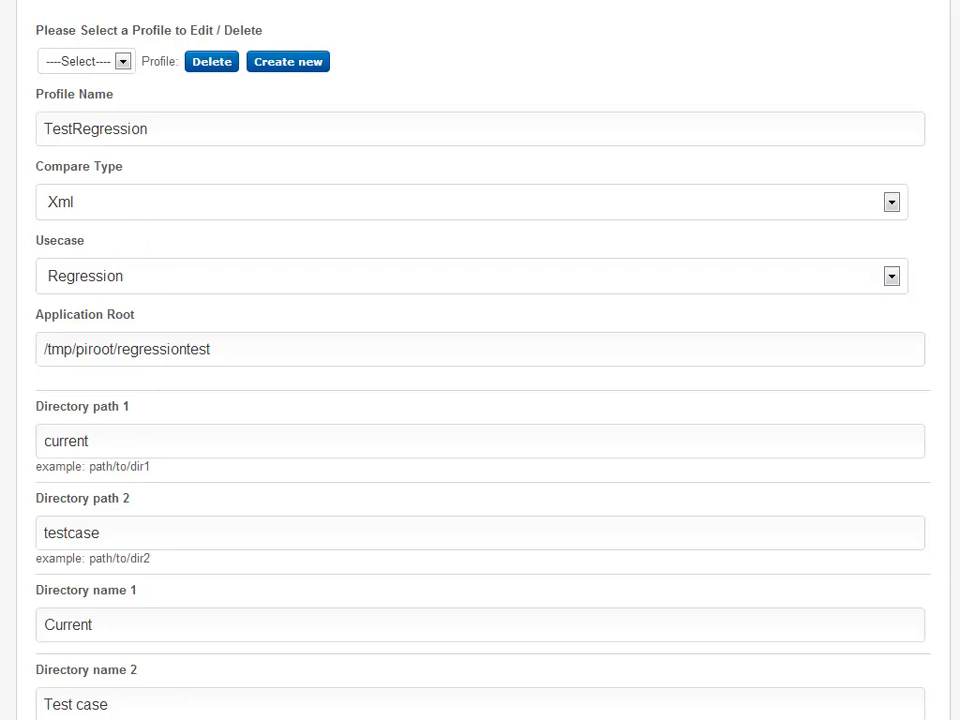
# Step: Create and confirm the TestRegression profile, then return to the compare list
pyautogui.click(288, 61)
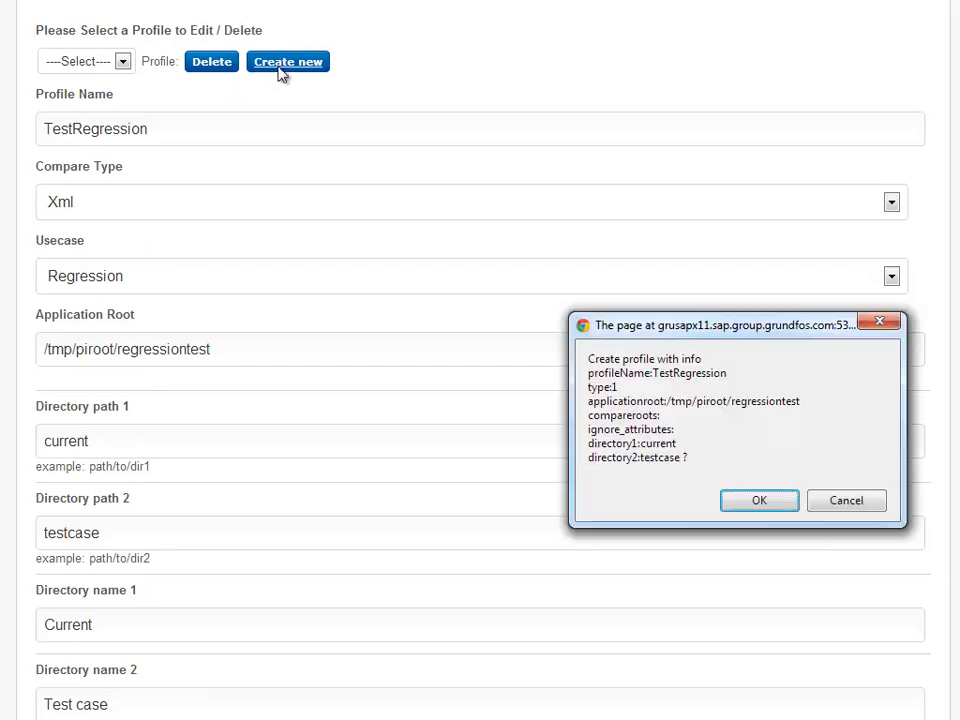
pyautogui.click(759, 500)
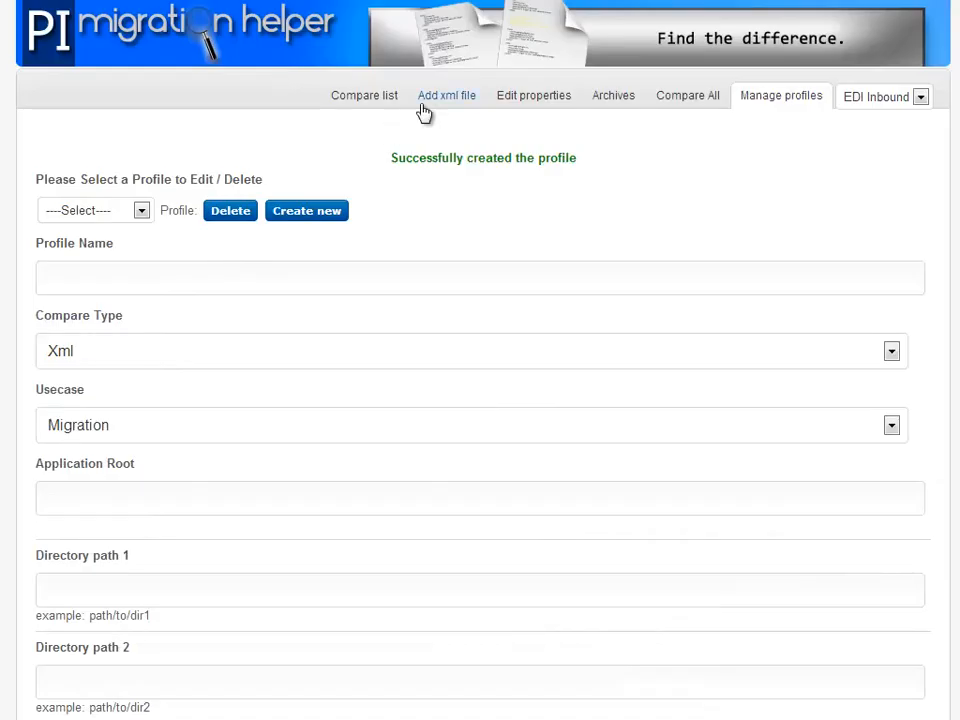
pyautogui.click(364, 95)
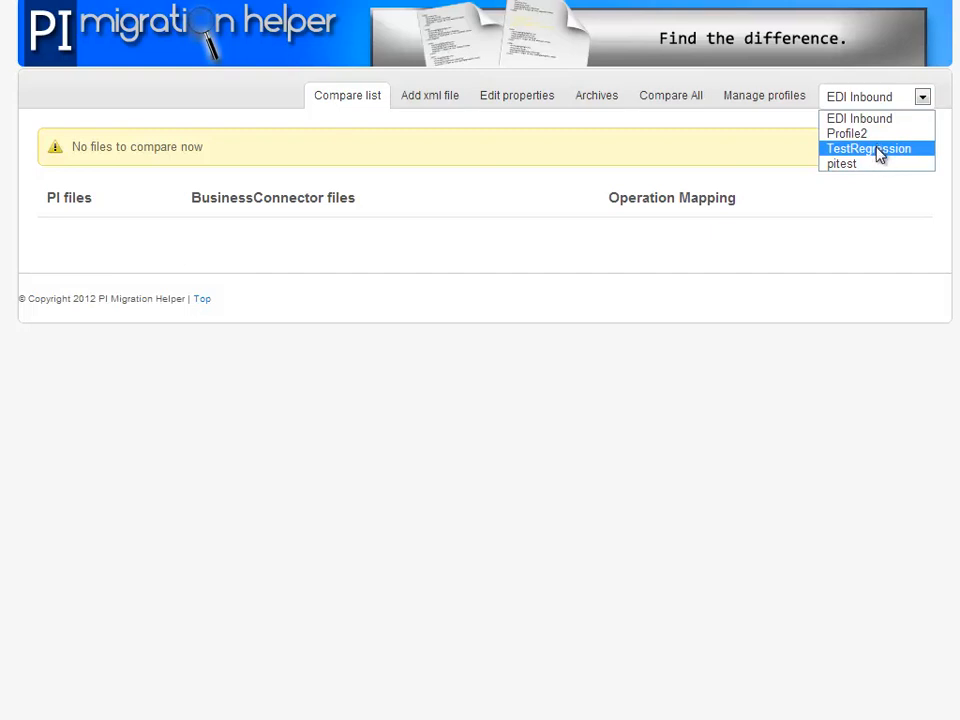
# Step: Switch to the TestRegression profile and review its saved properties
pyautogui.click(868, 148)
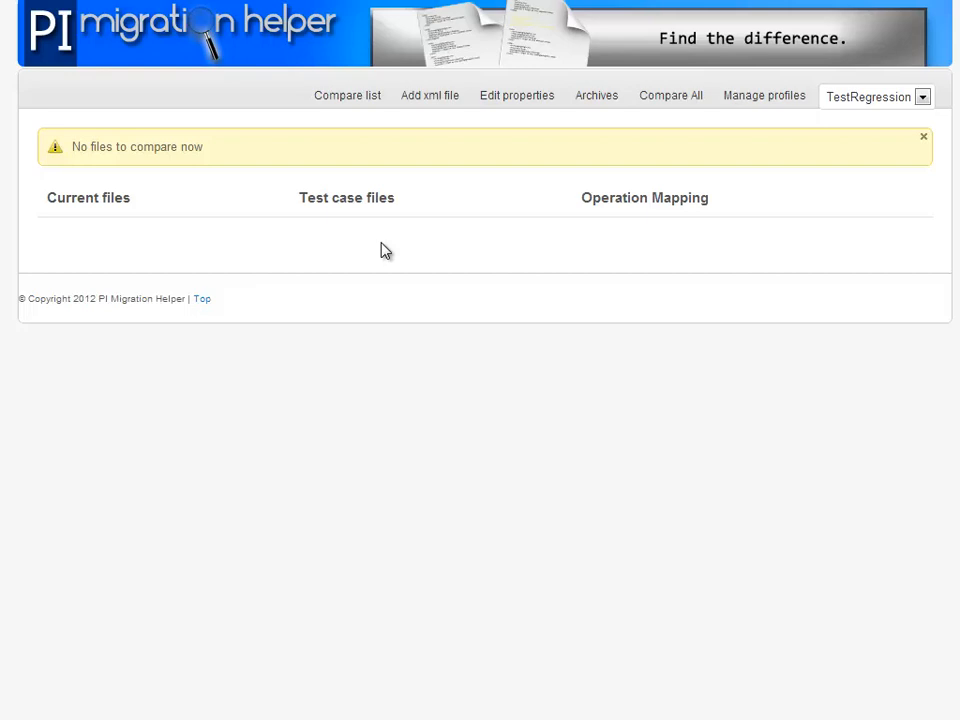
pyautogui.moveTo(438, 131)
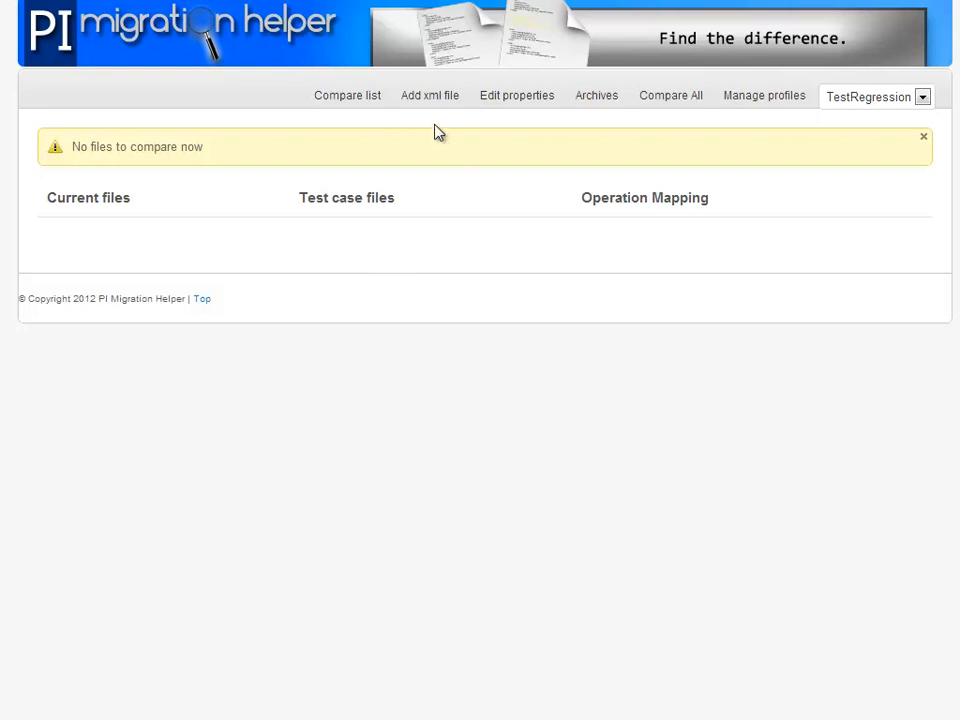
pyautogui.moveTo(517, 95)
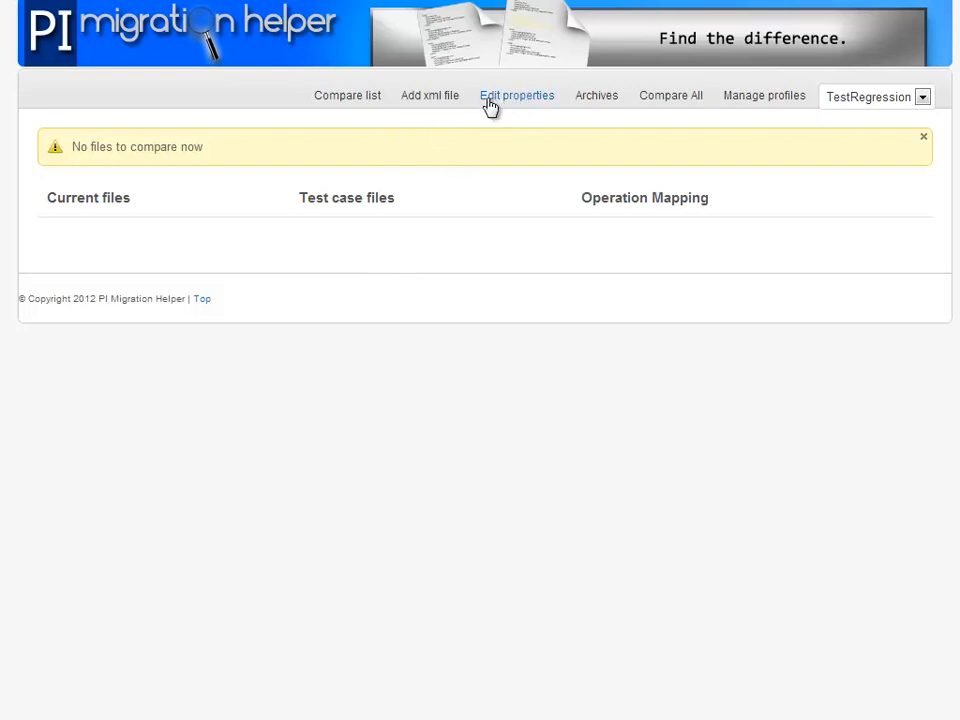
pyautogui.moveTo(430, 95)
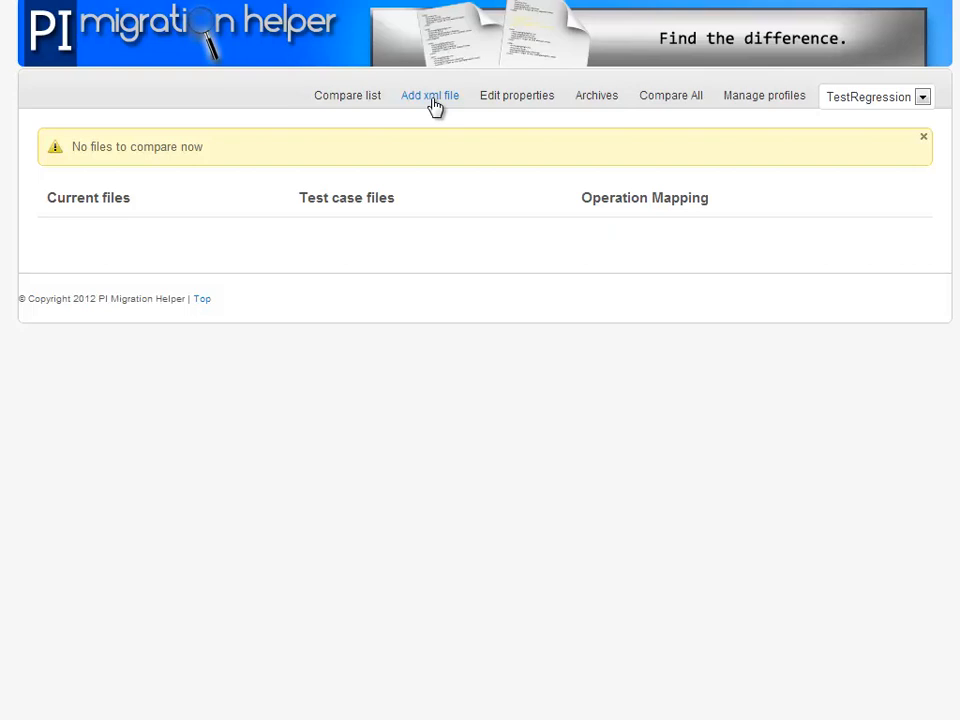
pyautogui.click(516, 95)
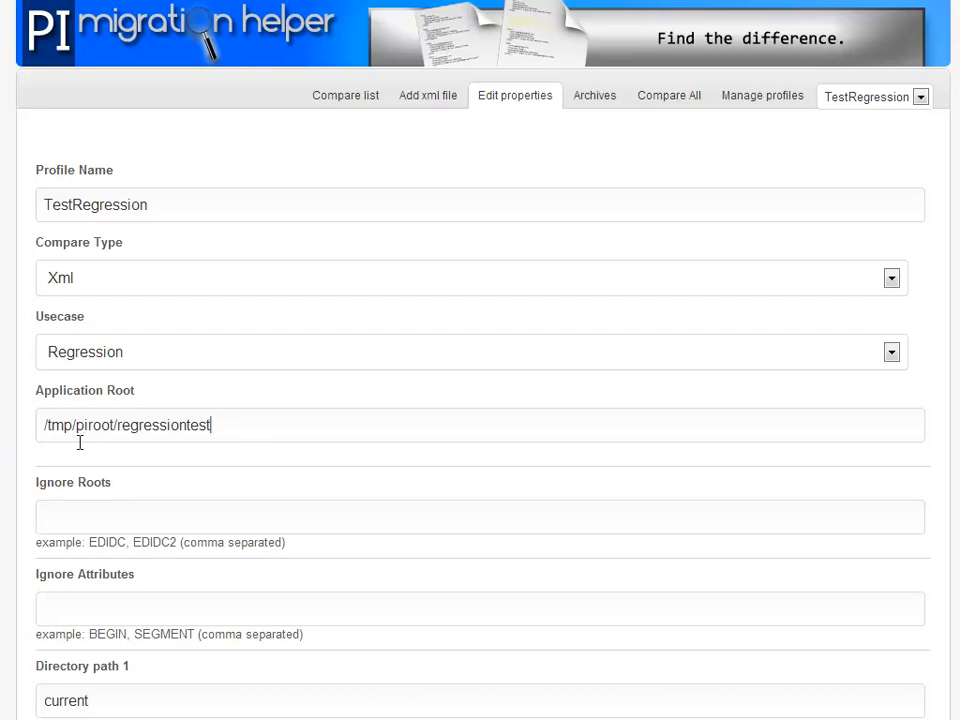
pyautogui.moveTo(122, 703)
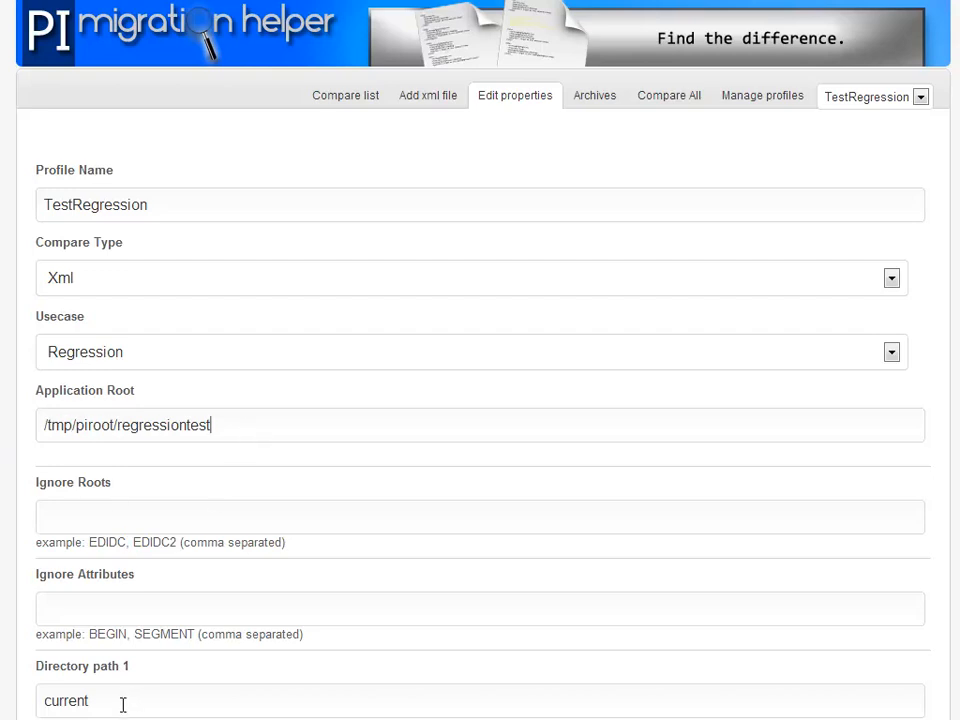
# Step: Save TEST1.xml with its pasted XML data to the Current folder
pyautogui.click(429, 95)
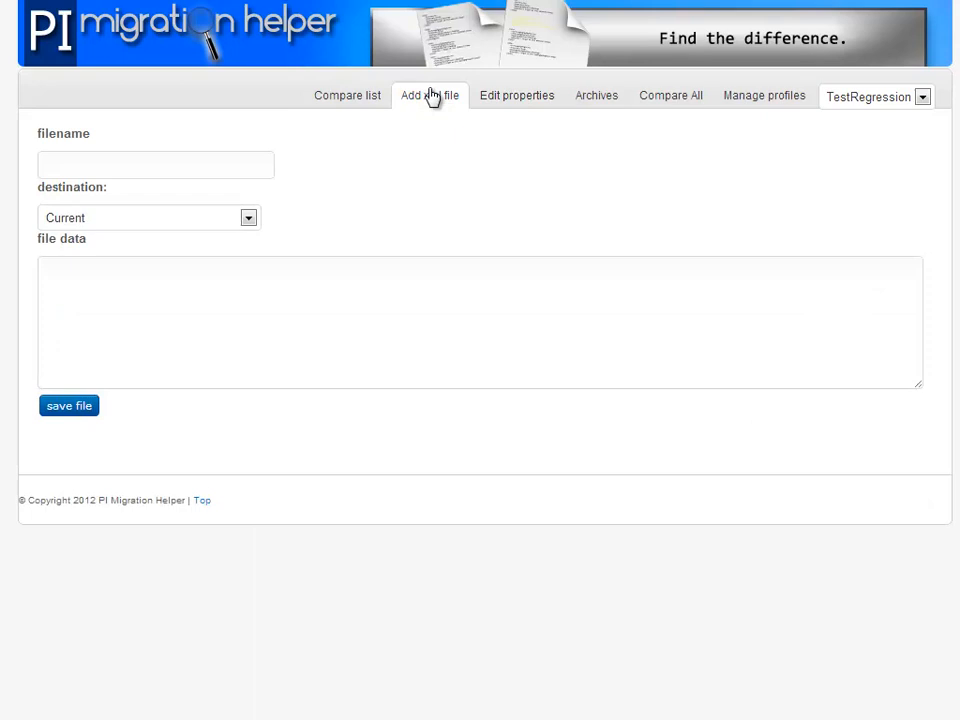
pyautogui.write('TEST1.xml')
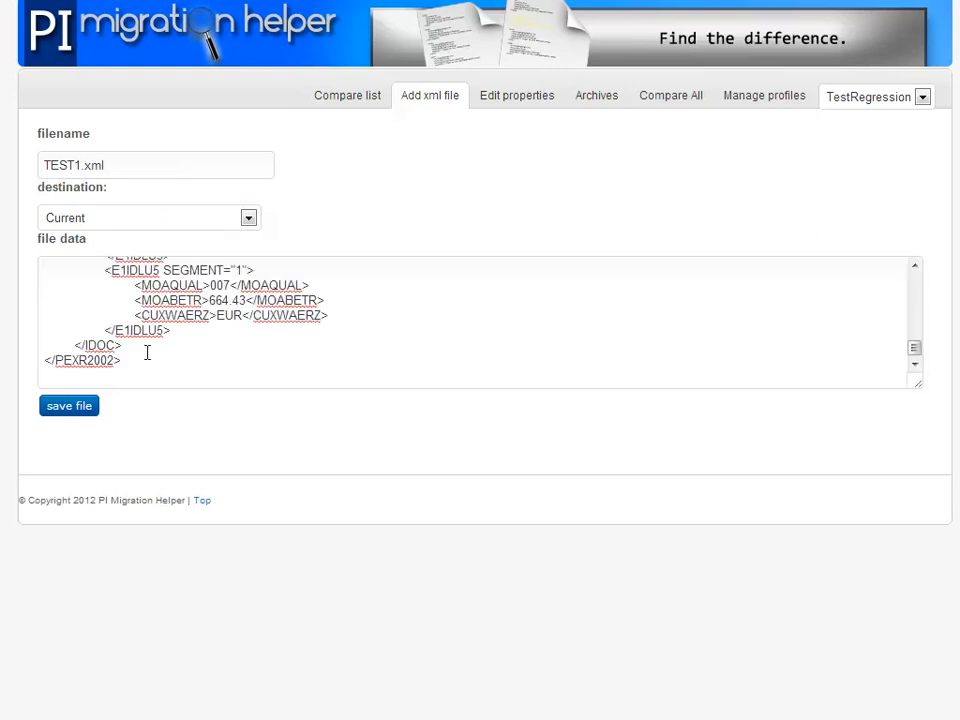
pyautogui.click(68, 405)
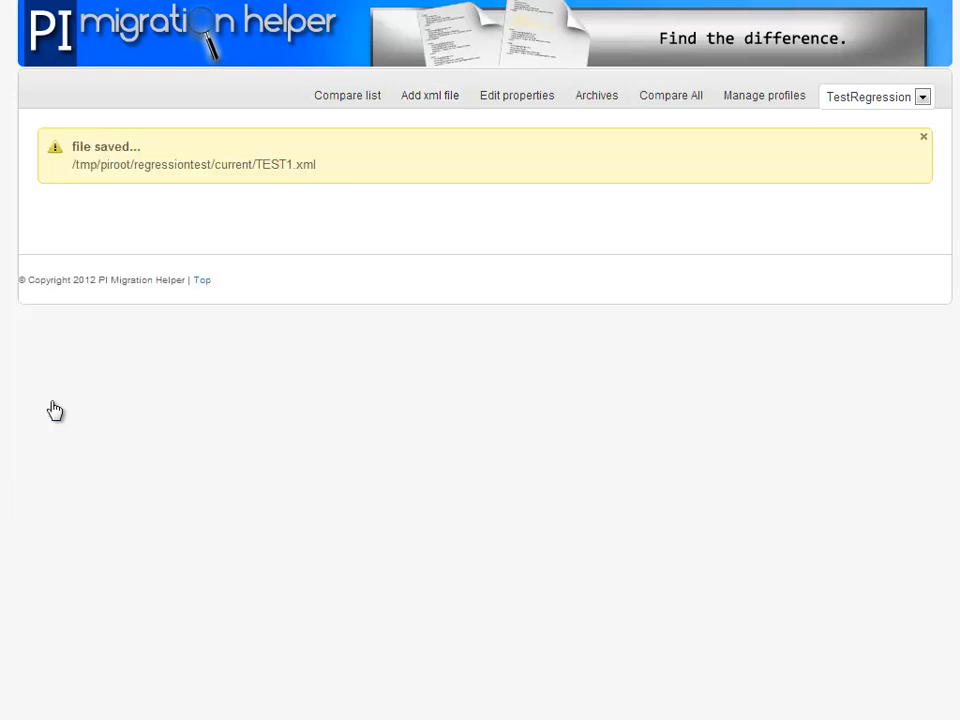
pyautogui.moveTo(53, 162)
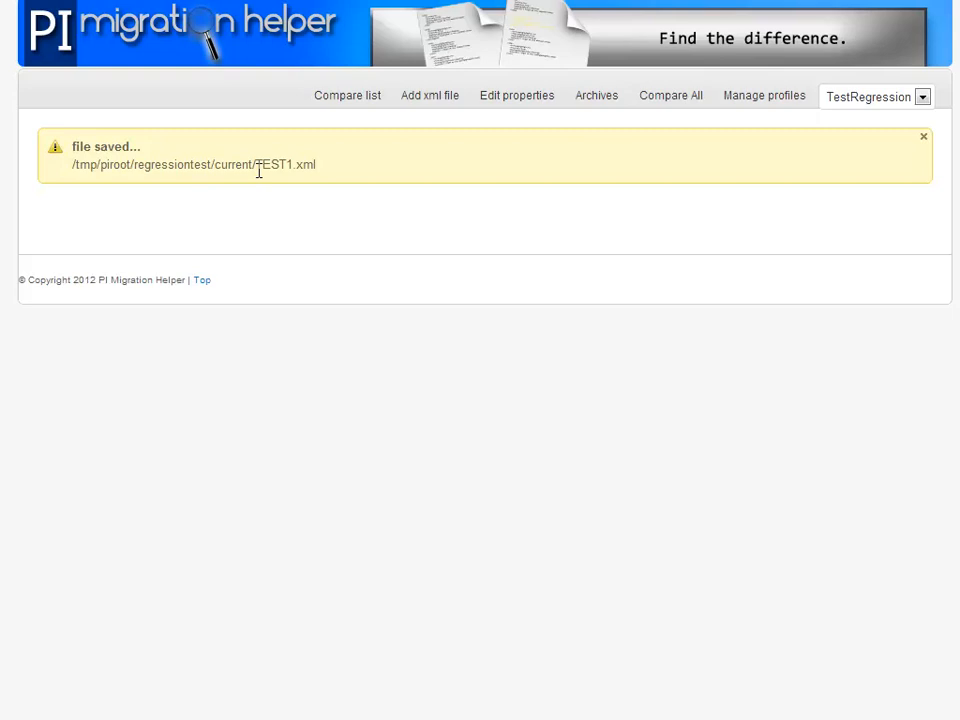
pyautogui.click(347, 95)
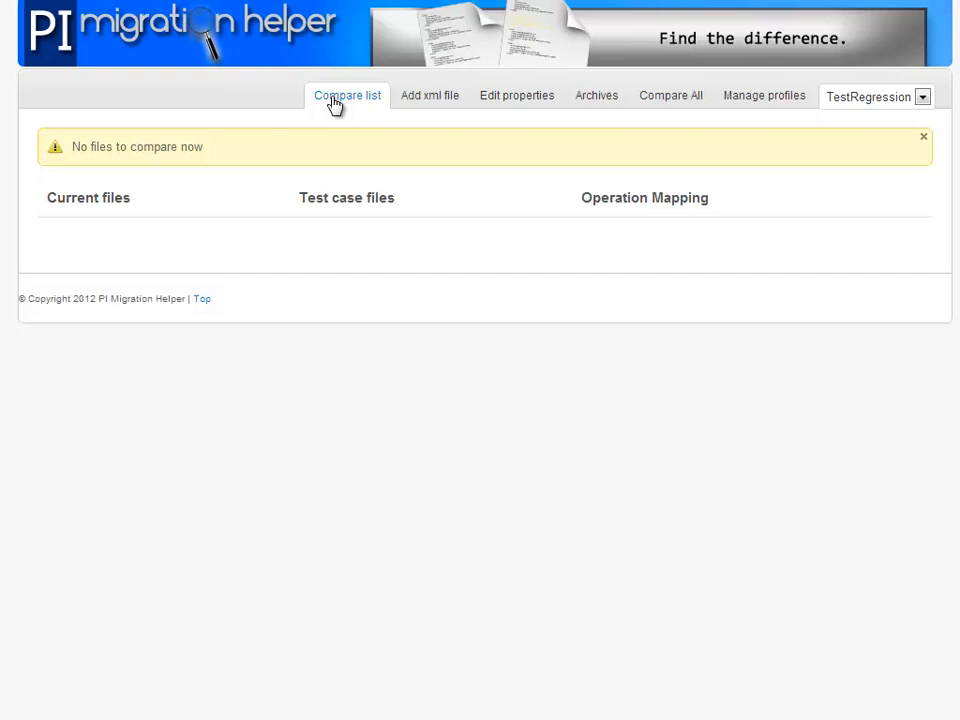
pyautogui.moveTo(429, 103)
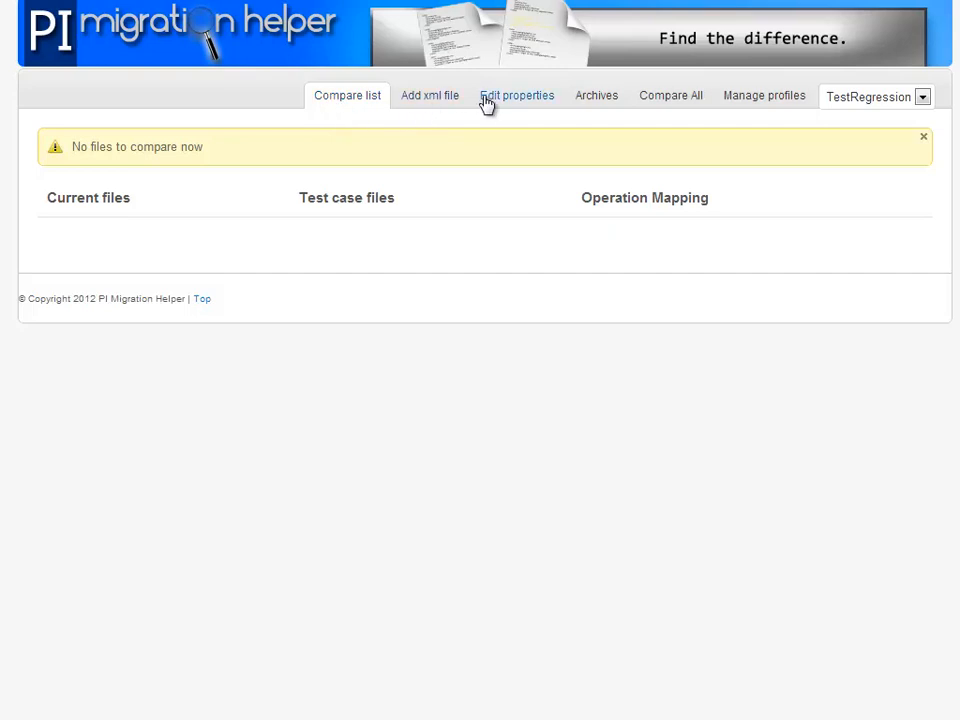
# Step: Run the confirmed move Dir1 to Dir2 operation on the current files
pyautogui.click(517, 95)
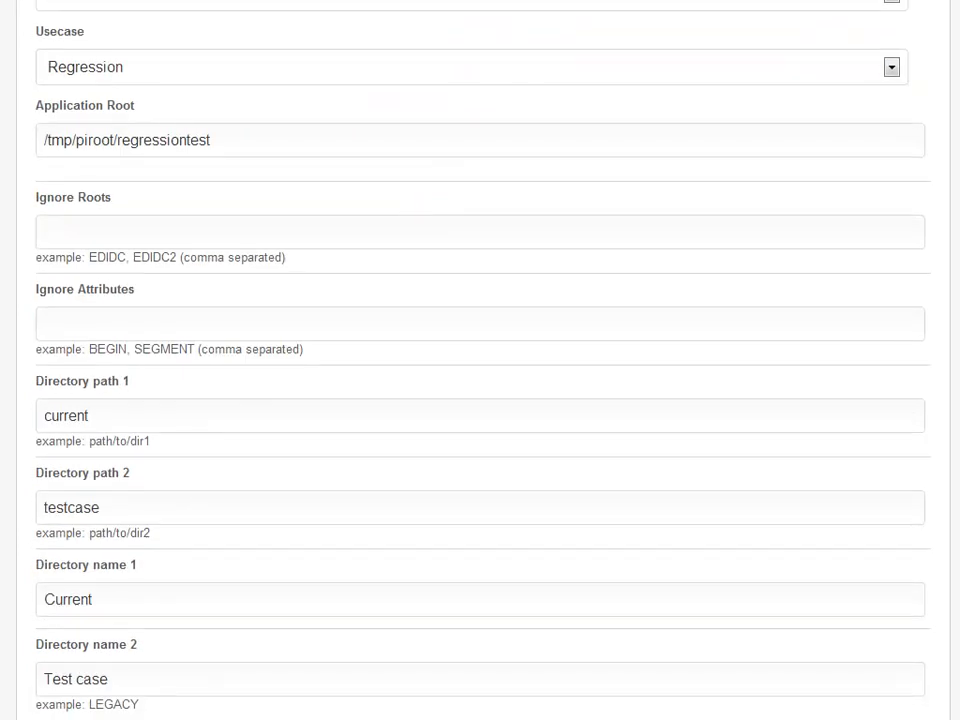
pyautogui.click(70, 507)
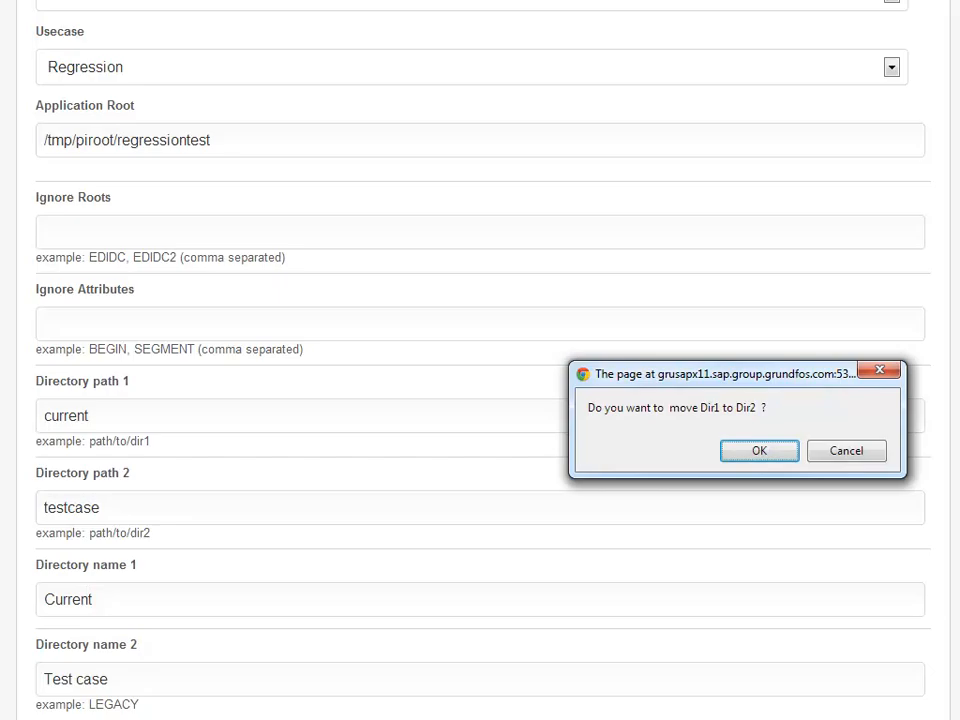
pyautogui.click(758, 451)
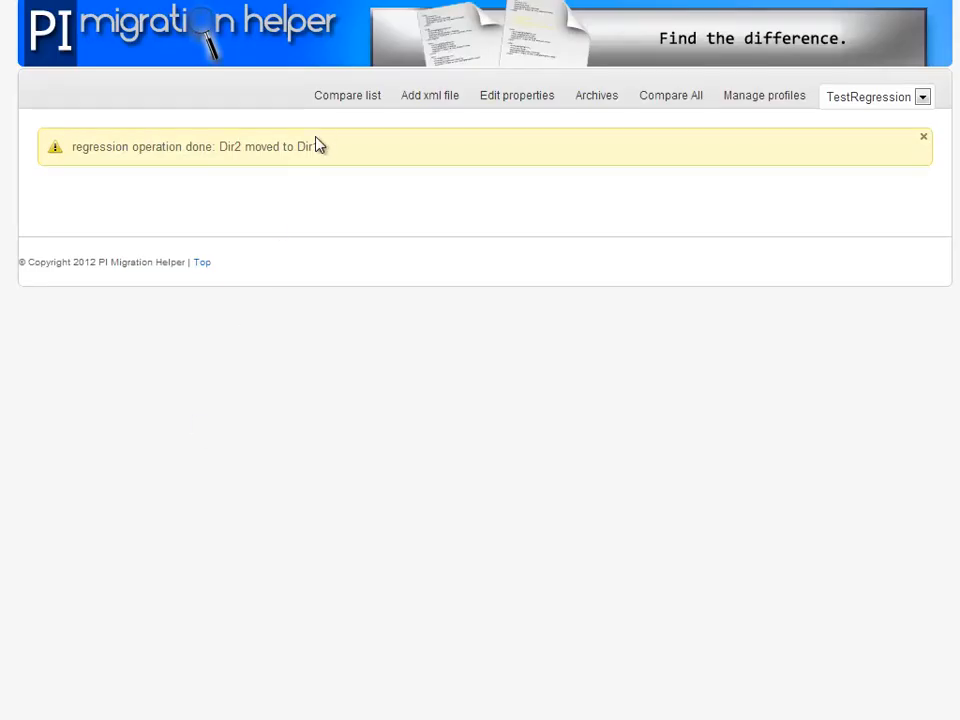
pyautogui.click(347, 95)
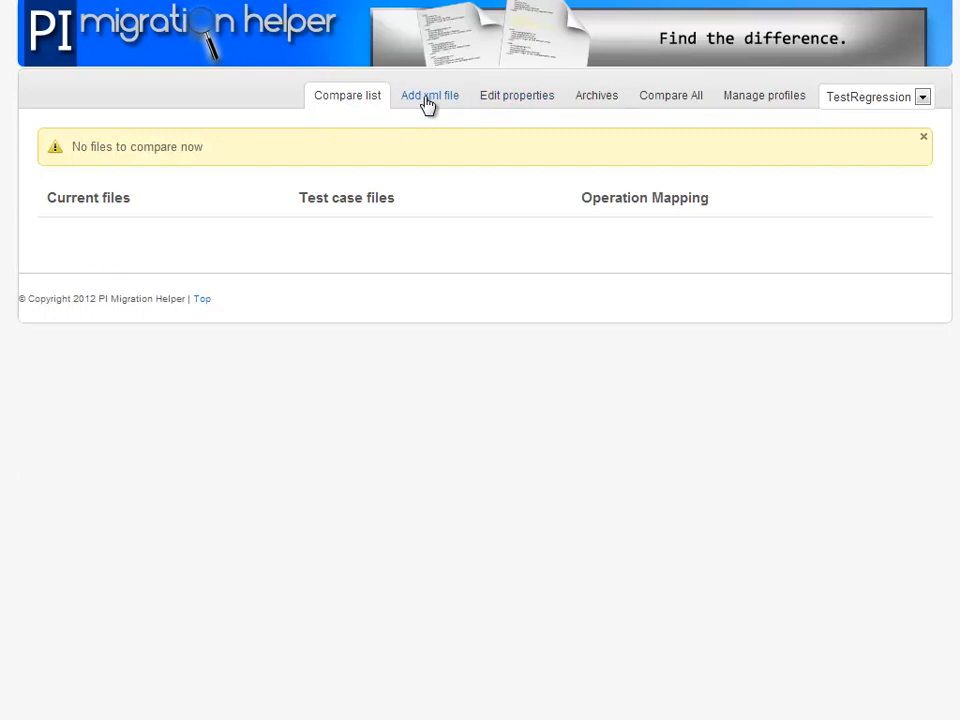
# Step: Save a modified TEST1.xml to the Current folder and view the compare list
pyautogui.click(429, 95)
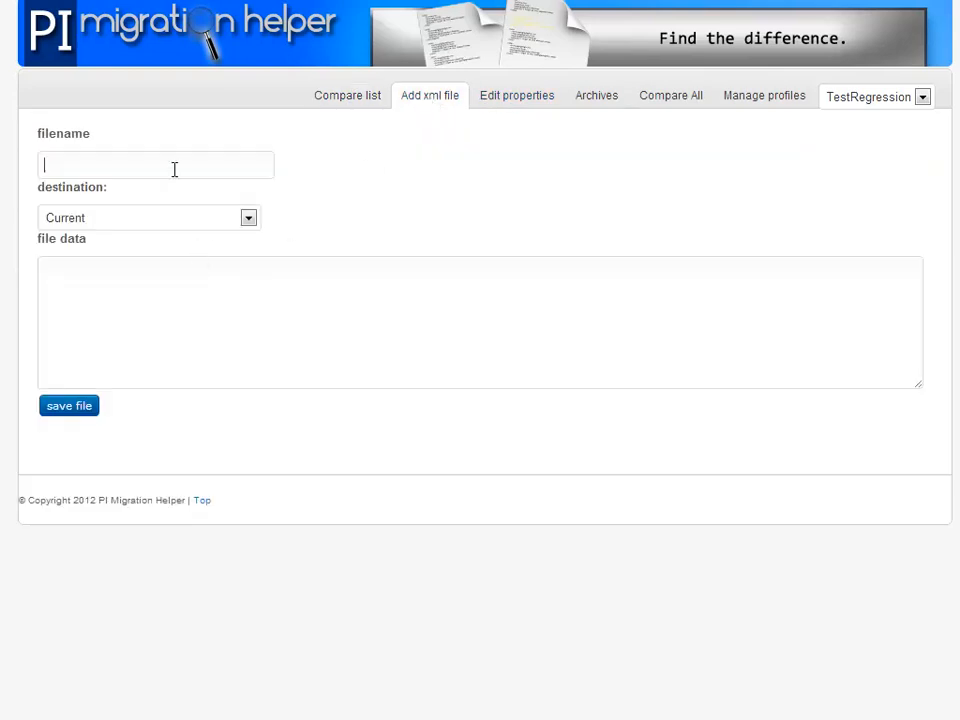
pyautogui.click(155, 165)
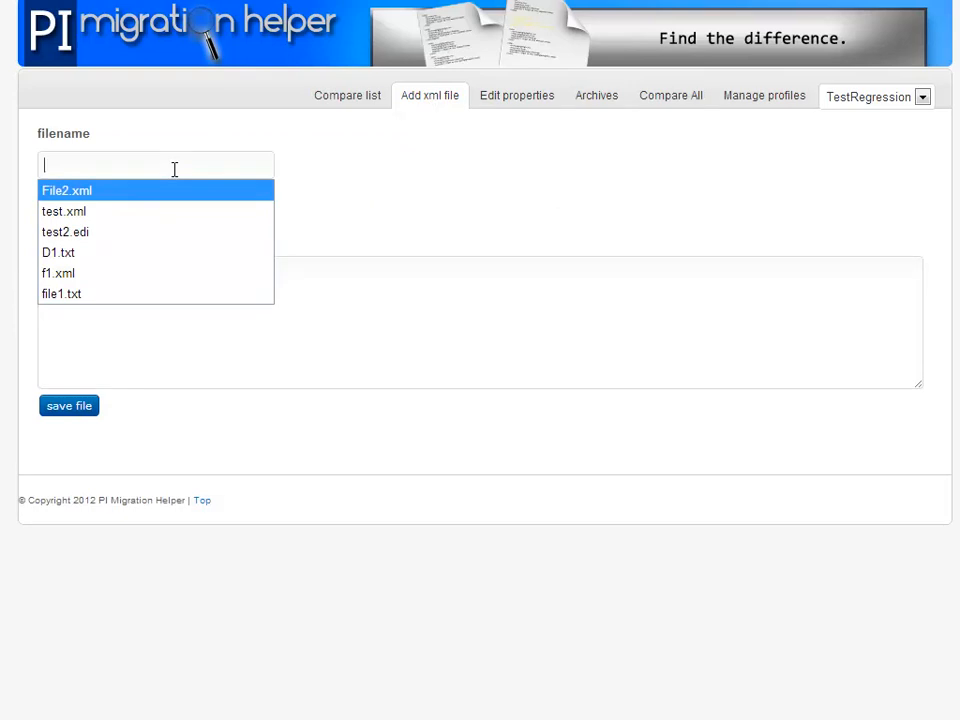
pyautogui.moveTo(197, 175)
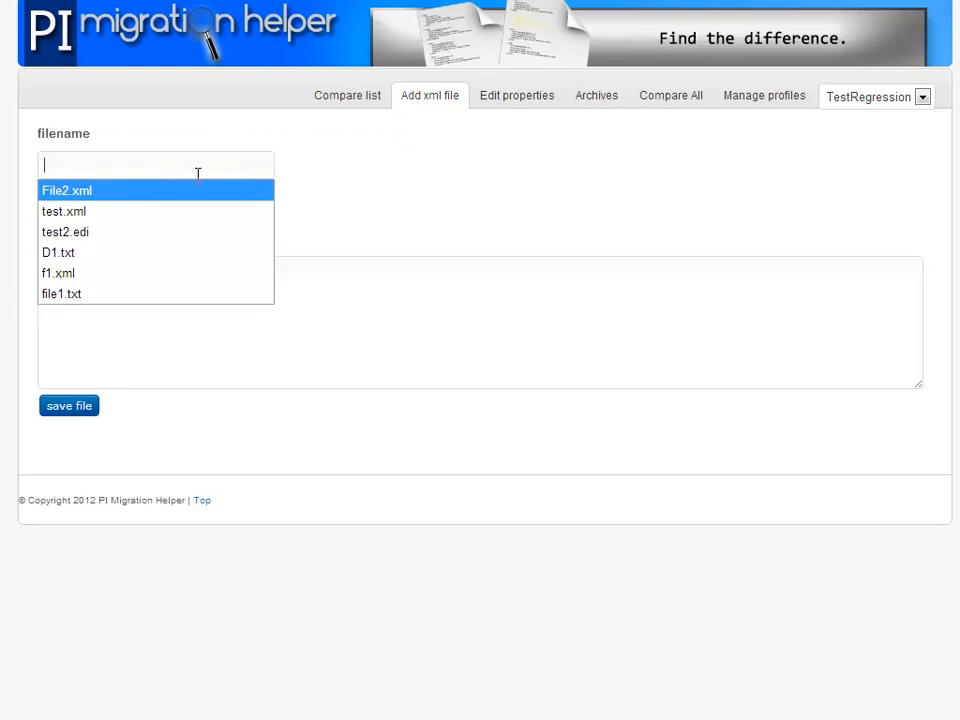
pyautogui.moveTo(117, 198)
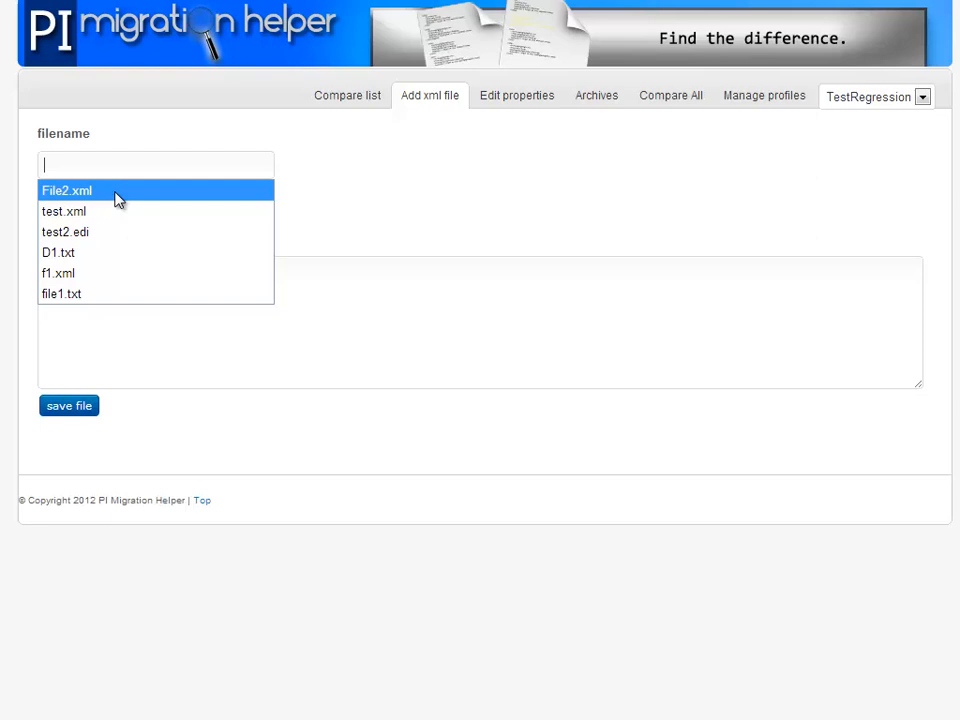
pyautogui.click(516, 95)
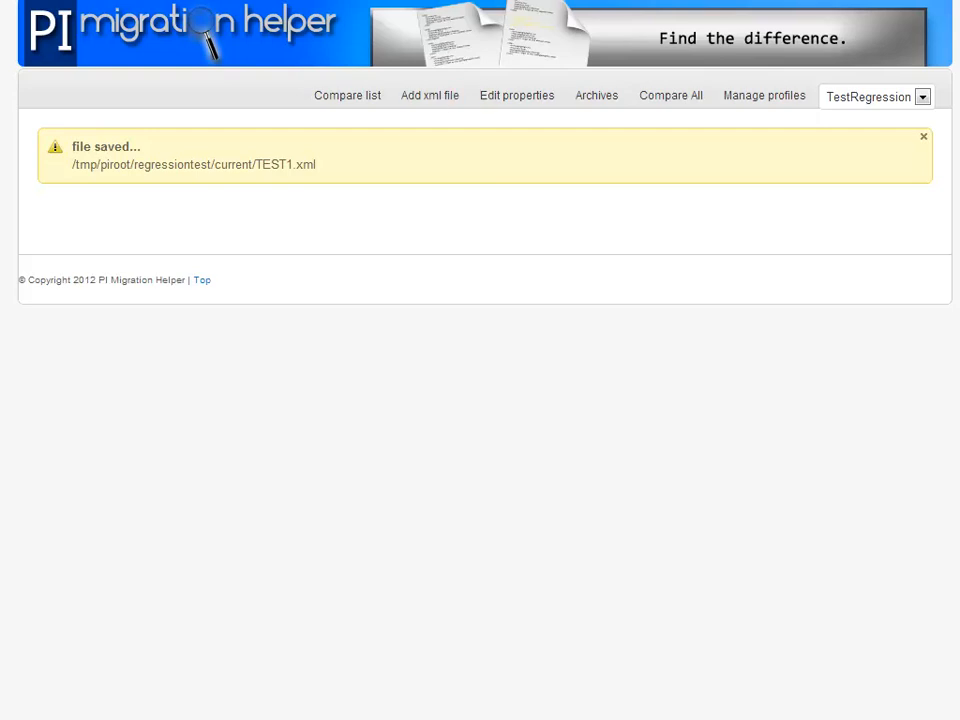
pyautogui.click(429, 95)
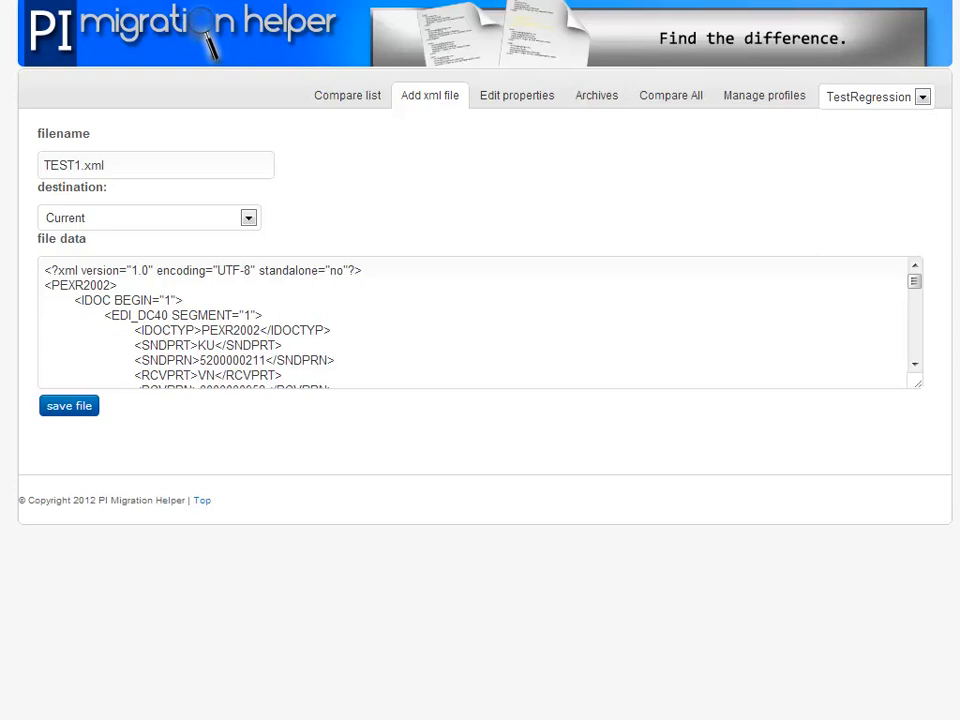
pyautogui.moveTo(605, 317)
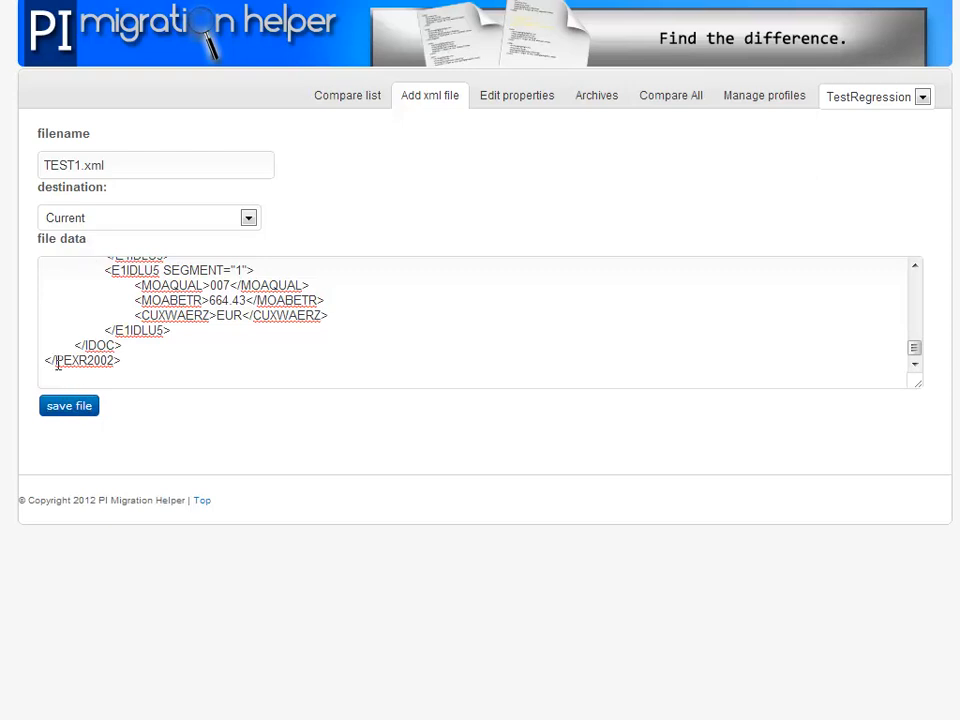
pyautogui.click(68, 405)
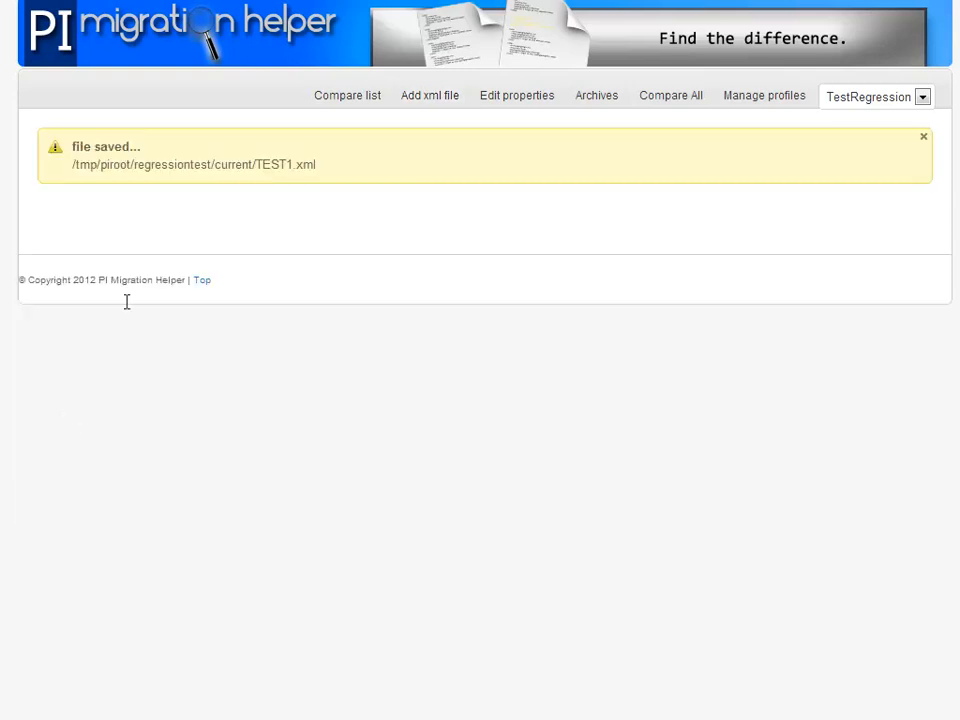
pyautogui.click(347, 95)
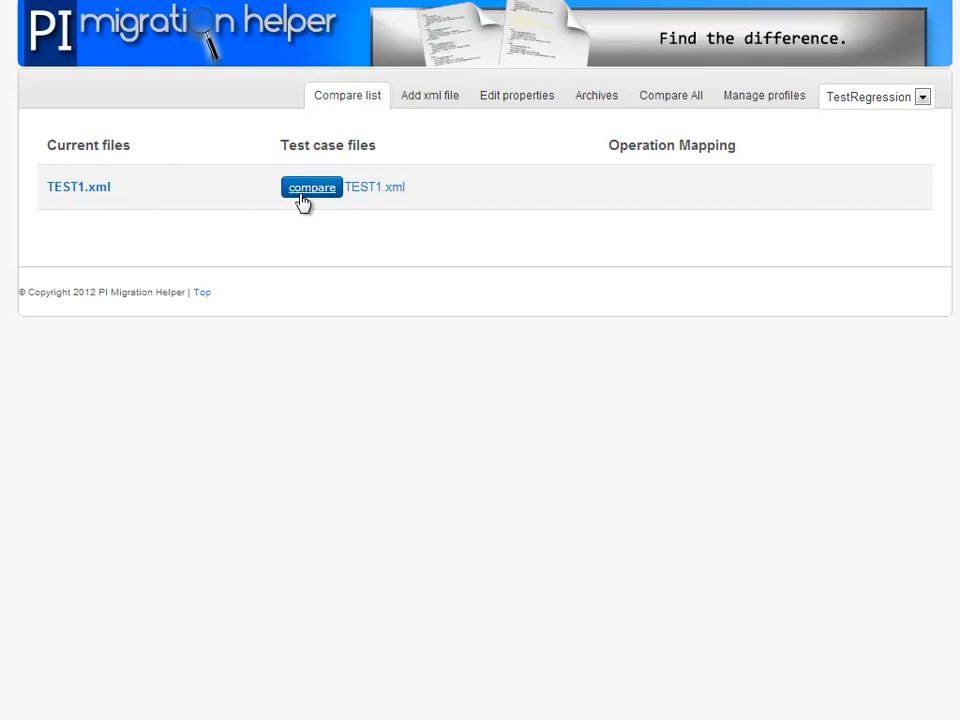
# Step: Compare TEST1.xml with its test case and select the differing DKK currency line
pyautogui.click(311, 187)
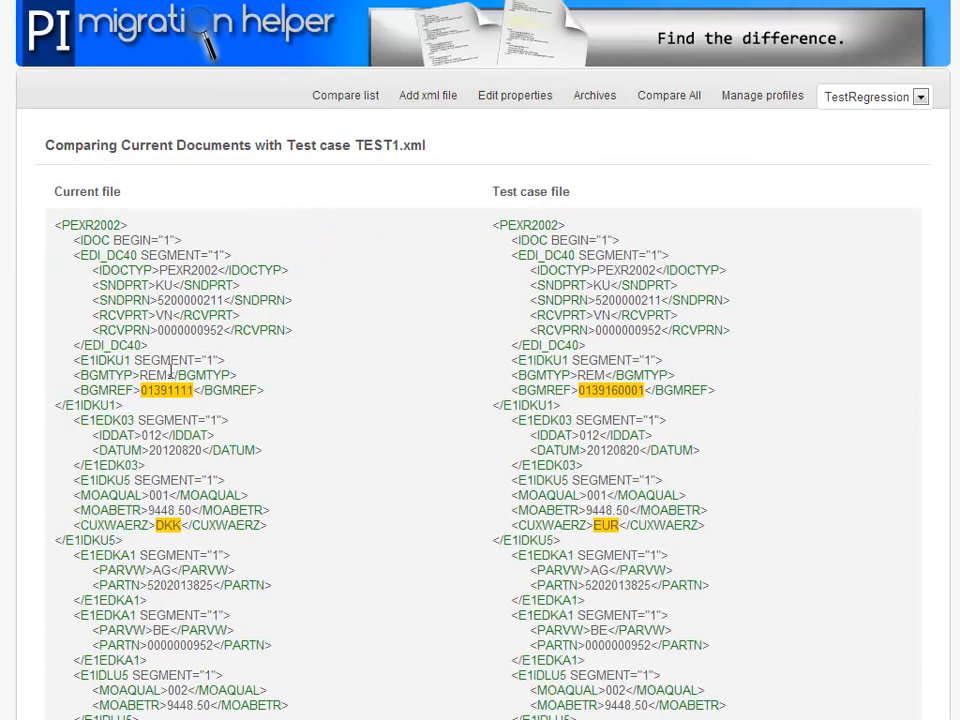
pyautogui.moveTo(140, 390); pyautogui.dragTo(120, 405)
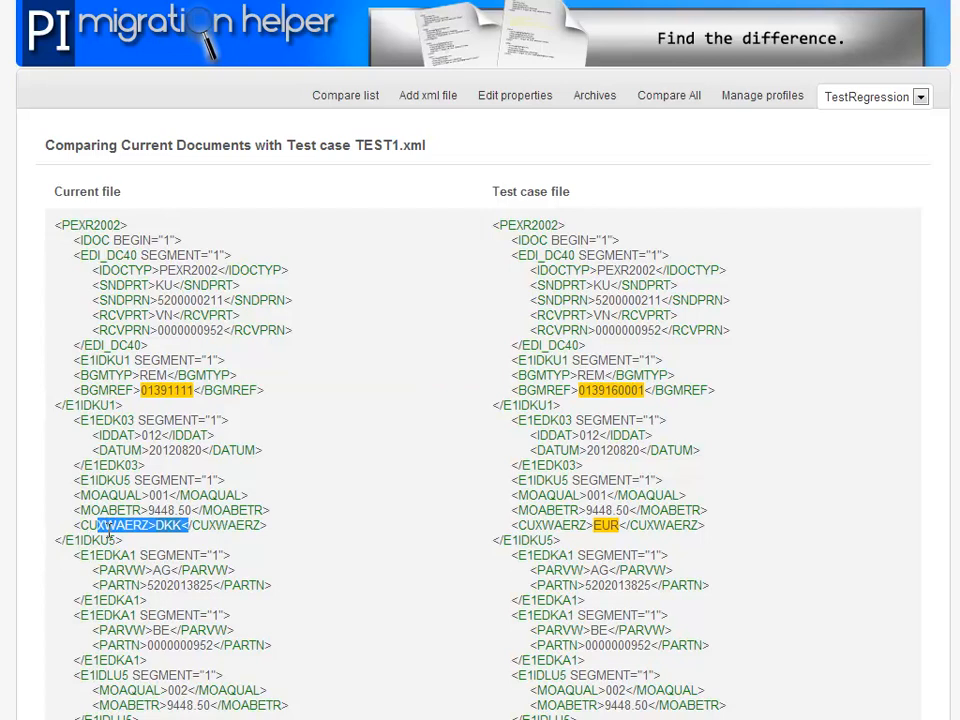
pyautogui.scroll(-3)
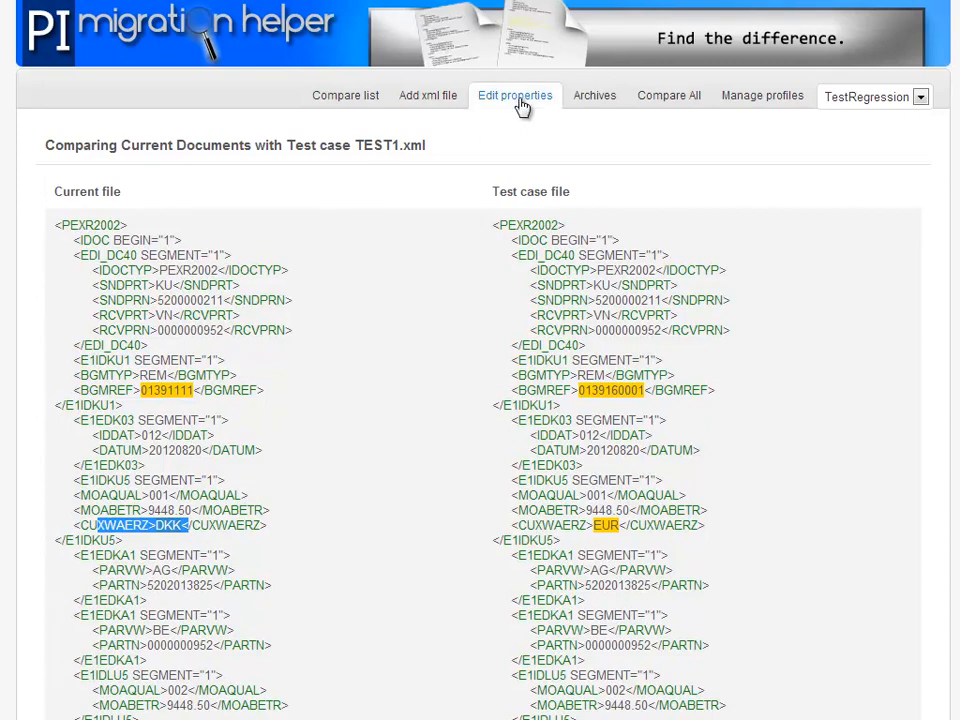
# Step: Clean Dir2 from the profile properties and go back to the TEST1.xml comparison
pyautogui.click(515, 95)
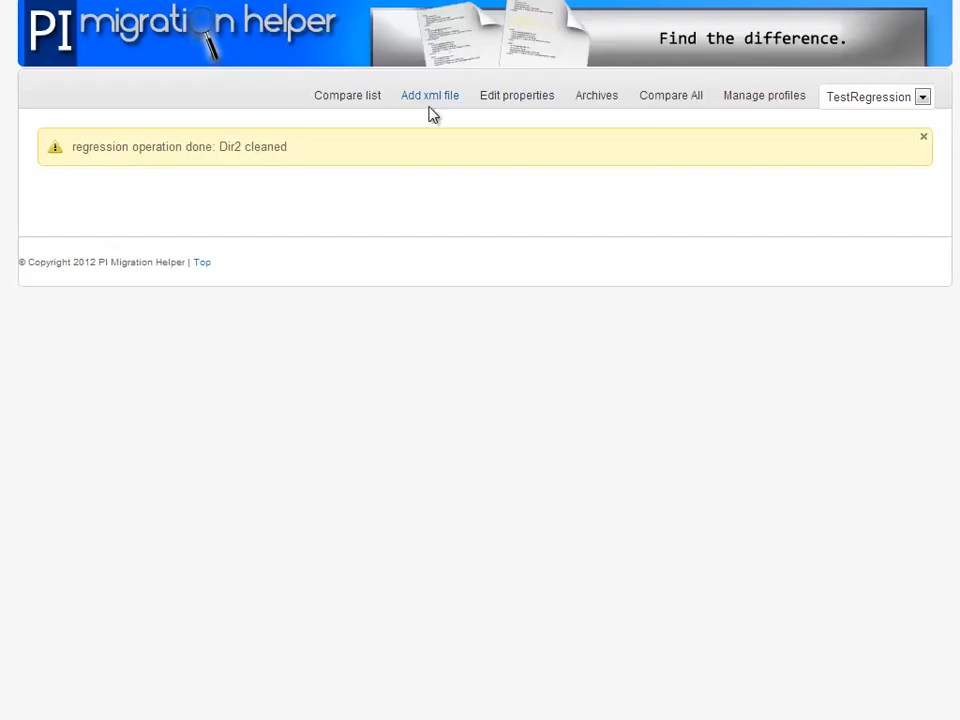
pyautogui.click(347, 95)
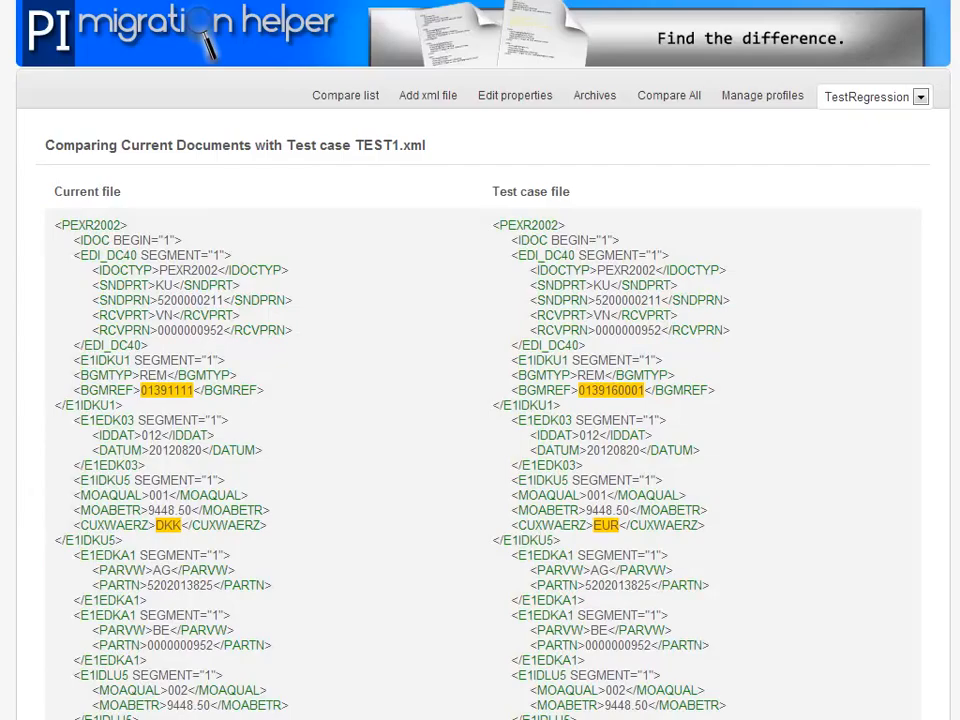
# Step: Return to the TEST1.xml add-file form, select all its XML data, and submit it
pyautogui.click(427, 95)
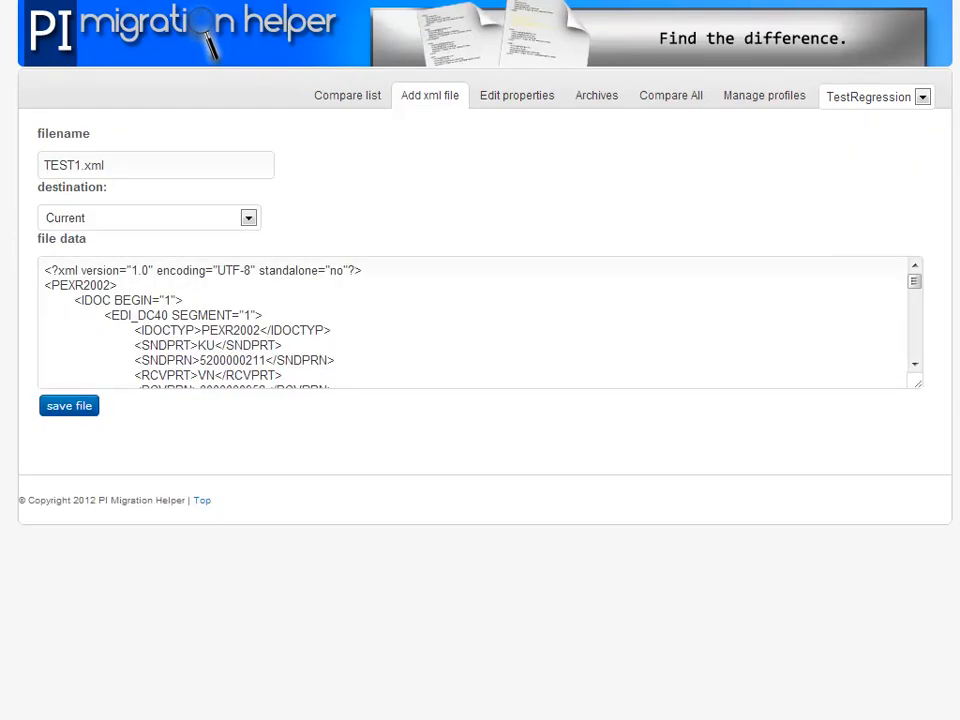
pyautogui.tripleClick(440, 320)
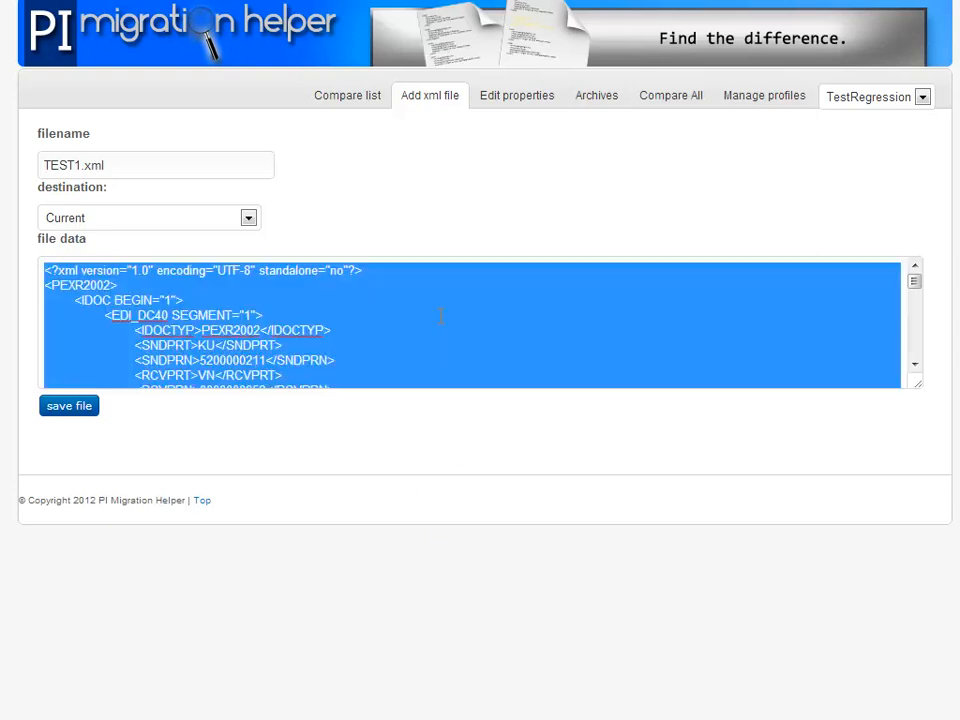
pyautogui.click(68, 405)
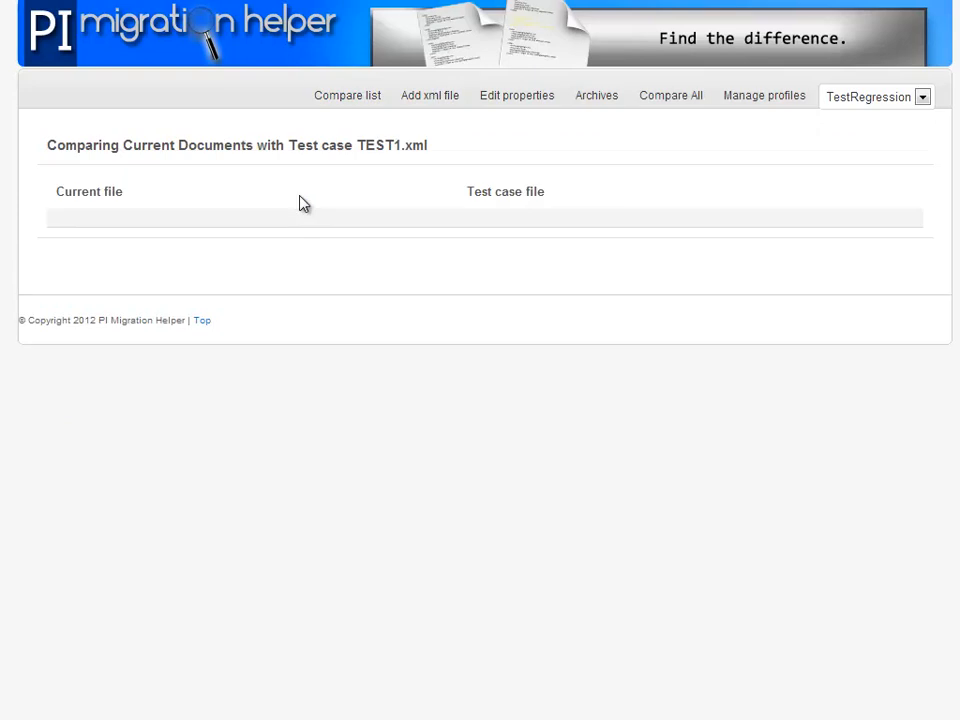
pyautogui.moveTo(338, 164)
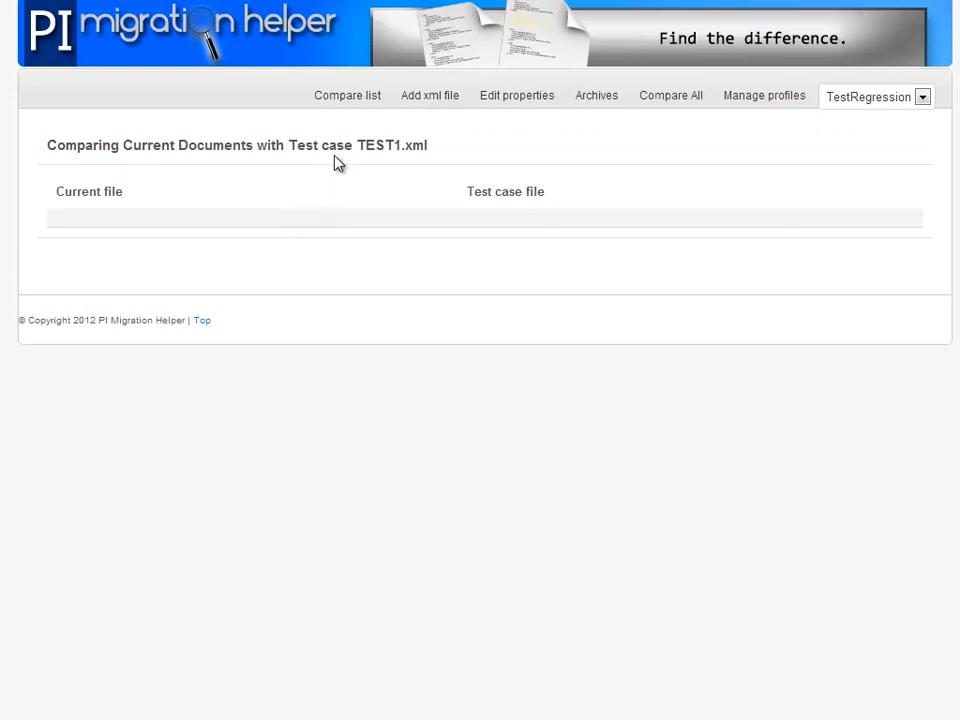
pyautogui.moveTo(243, 235)
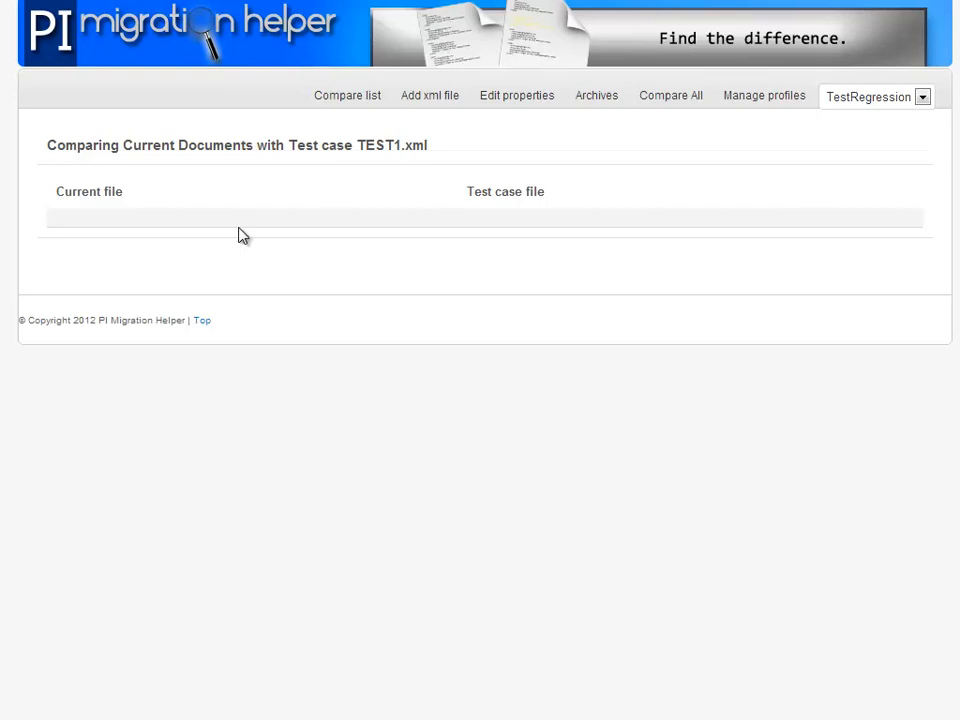
# Step: Open a blank Add xml file form after reviewing the empty TEST1.xml comparison
pyautogui.click(429, 95)
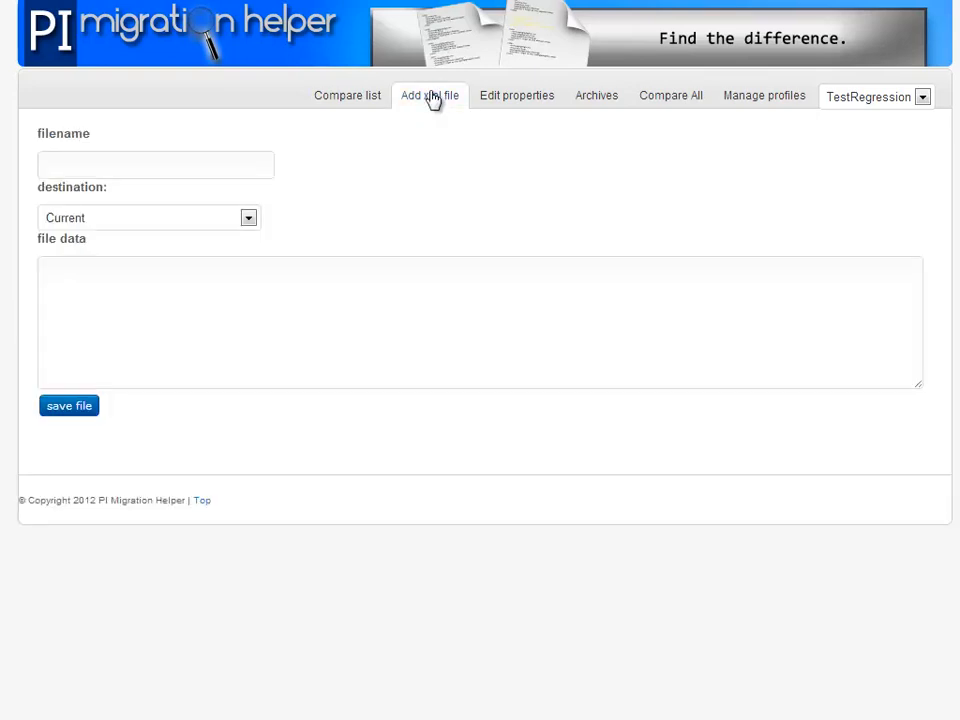